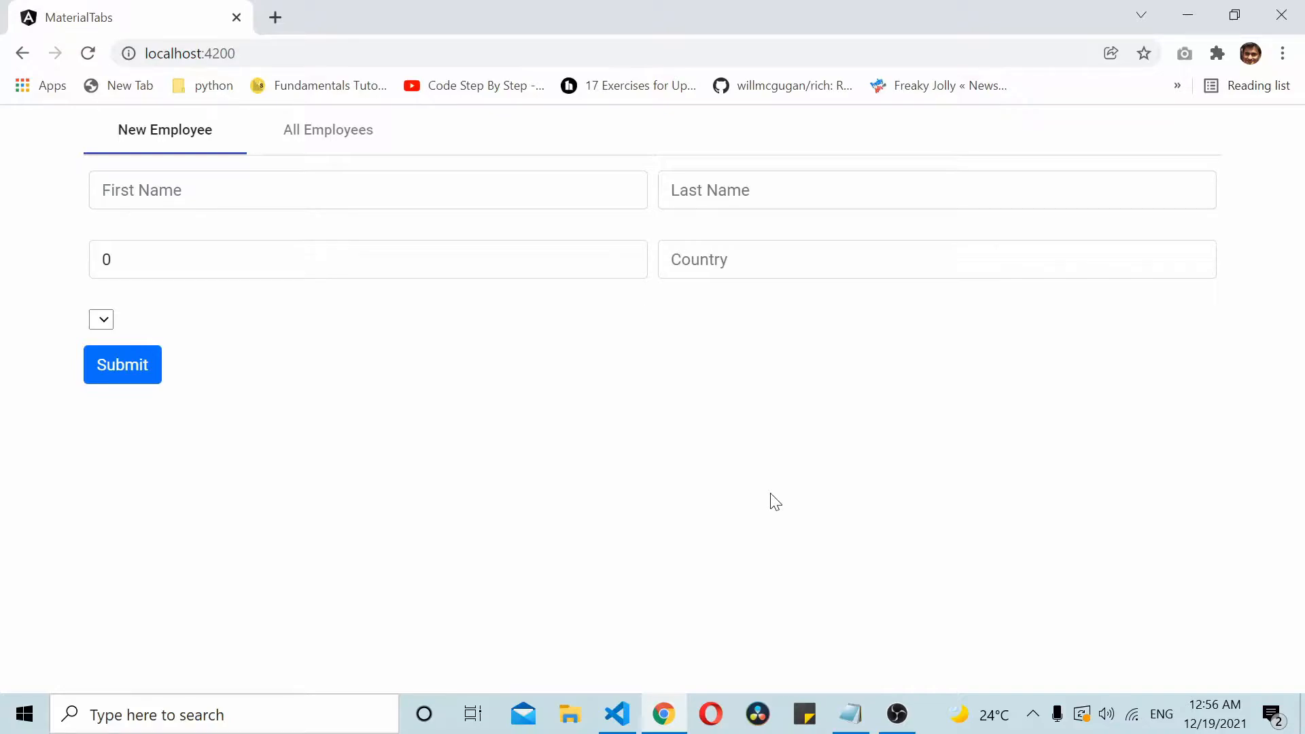
pyautogui.moveTo(488, 461)
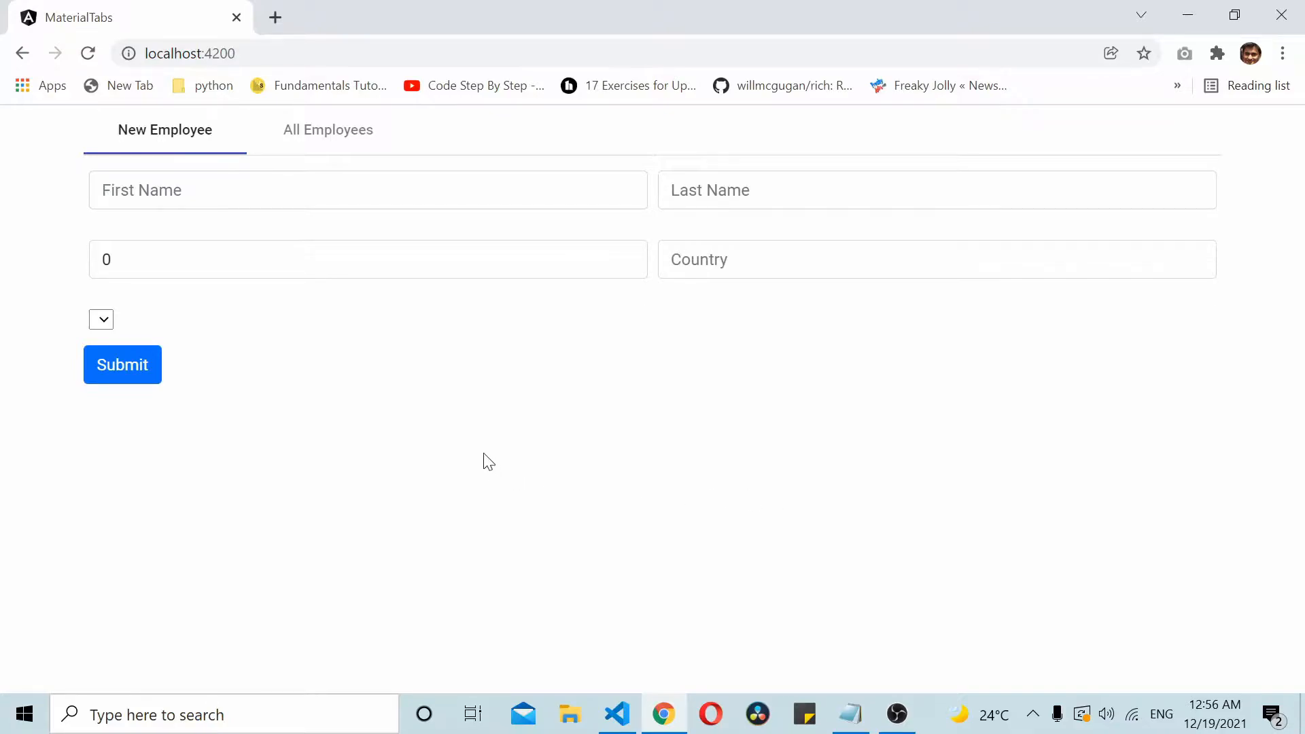
pyautogui.moveTo(64, 216)
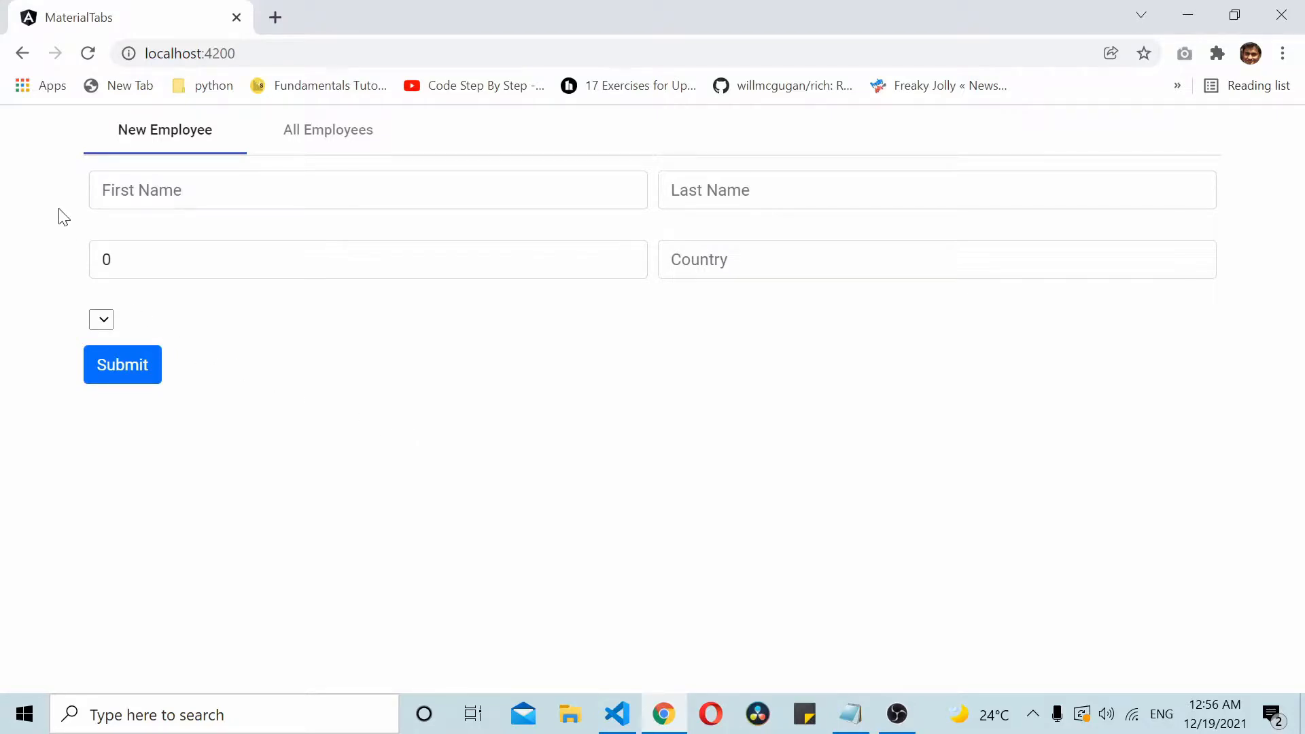
pyautogui.moveTo(428, 386)
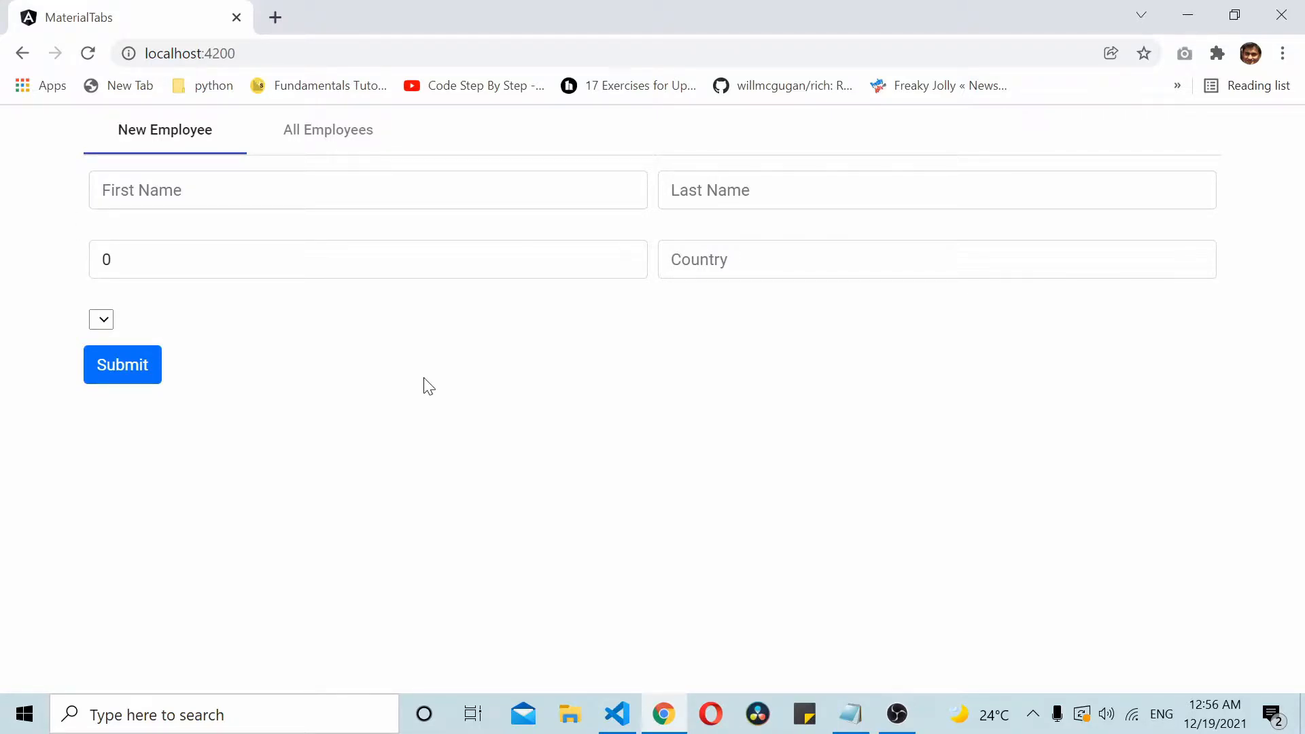
pyautogui.moveTo(356, 453)
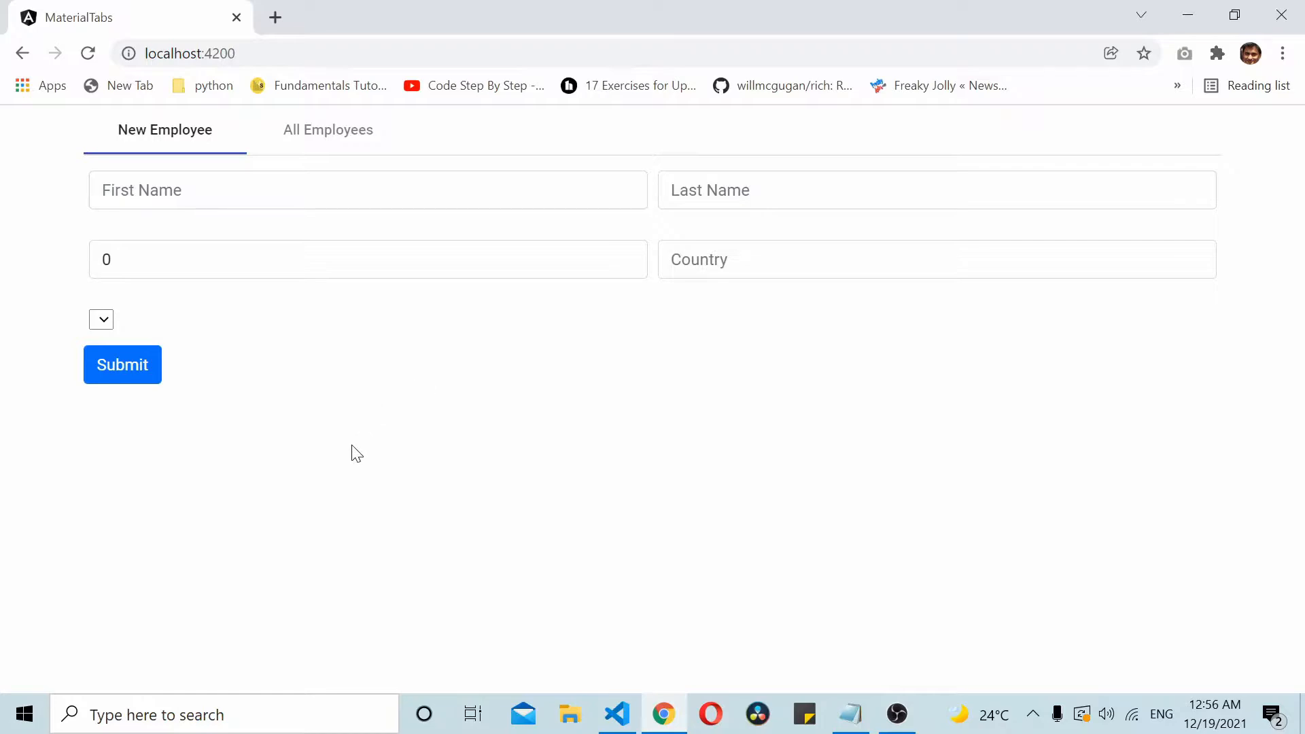
pyautogui.moveTo(403, 394)
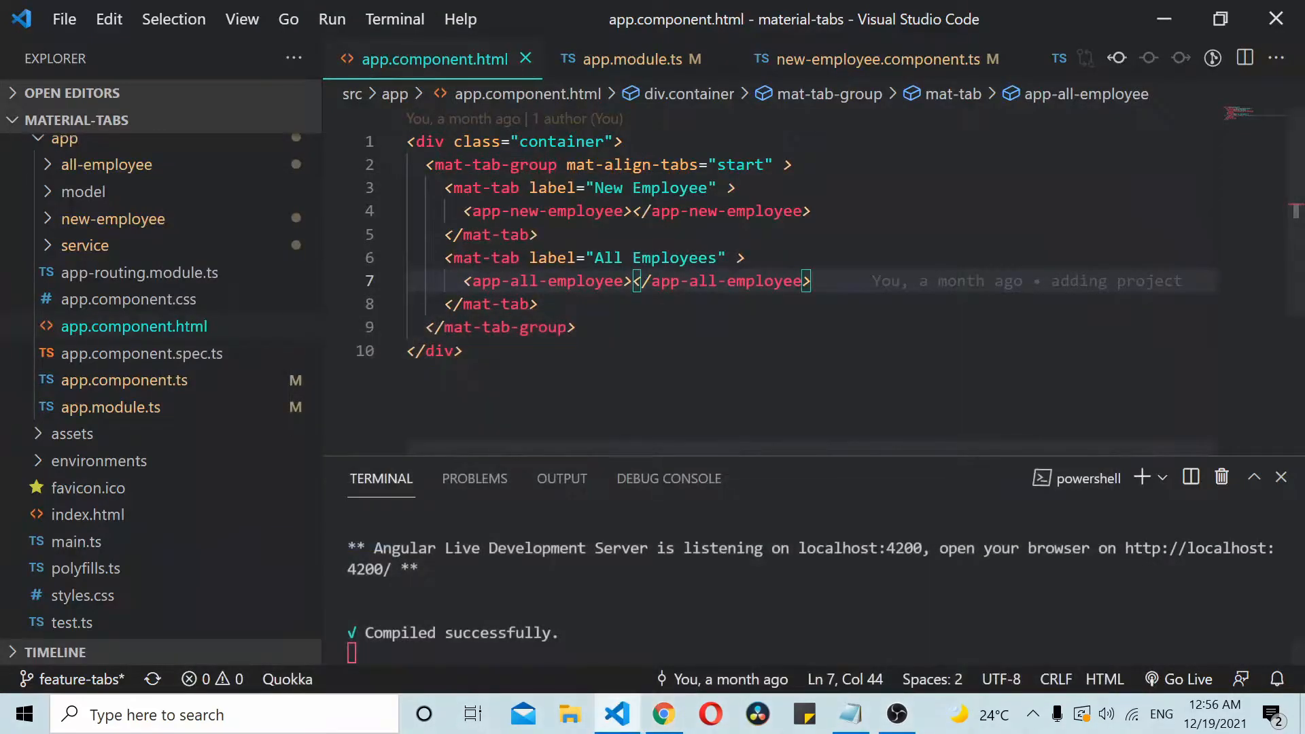
# - Highlight the tab markup in app.component.html to review the New Employee and All Employees tabs
pyautogui.moveTo(418, 235); pyautogui.dragTo(464, 351)
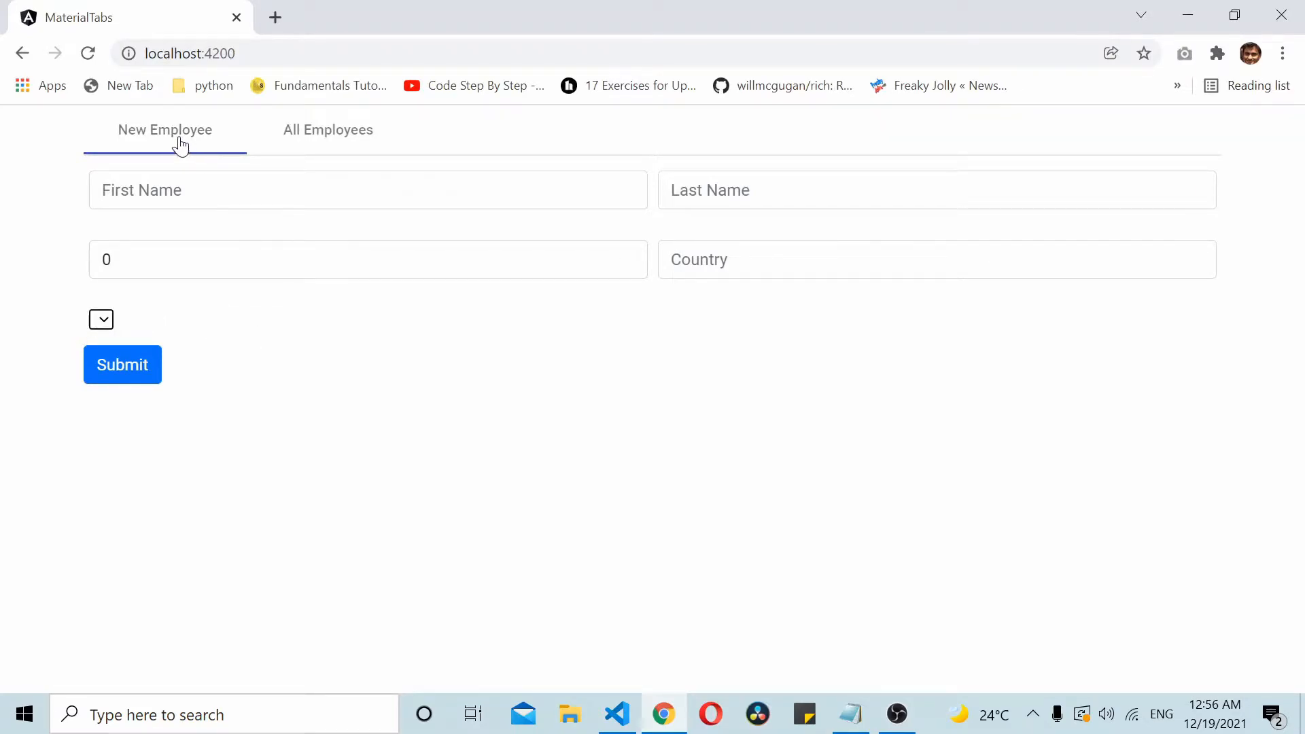
pyautogui.click(327, 130)
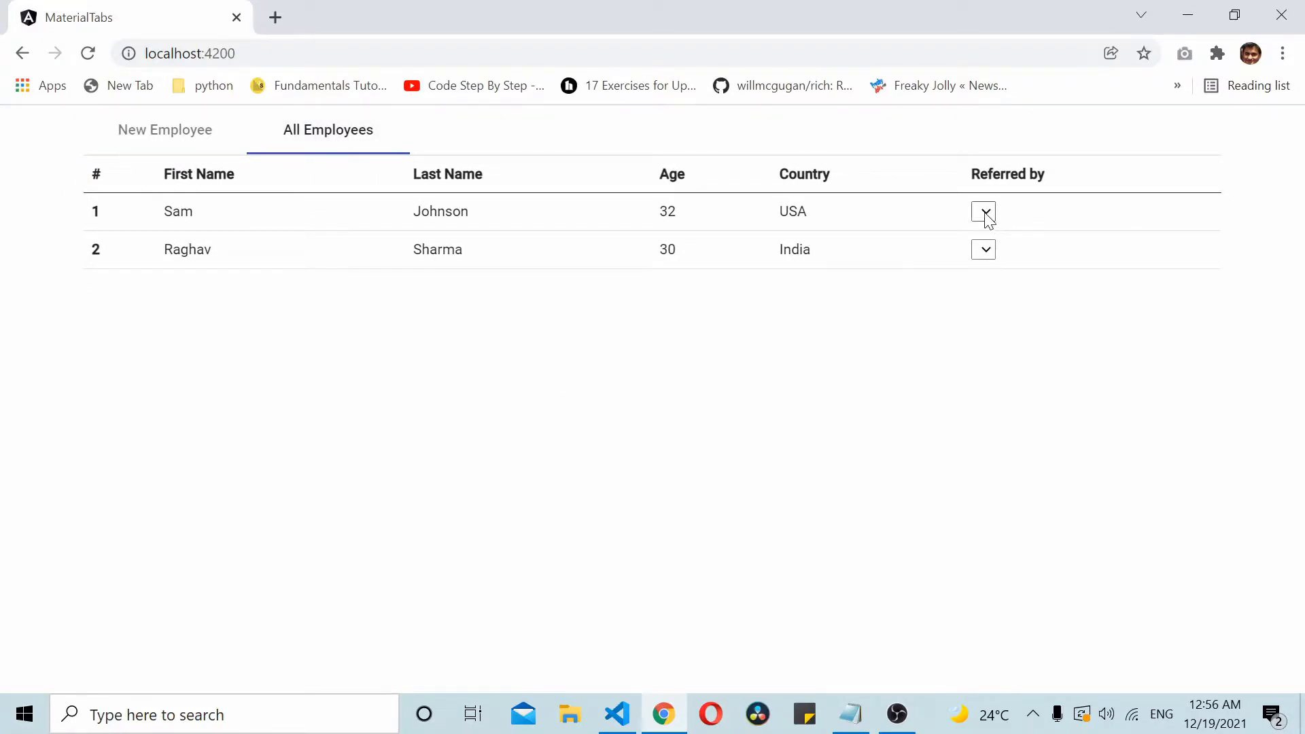
pyautogui.moveTo(442, 398)
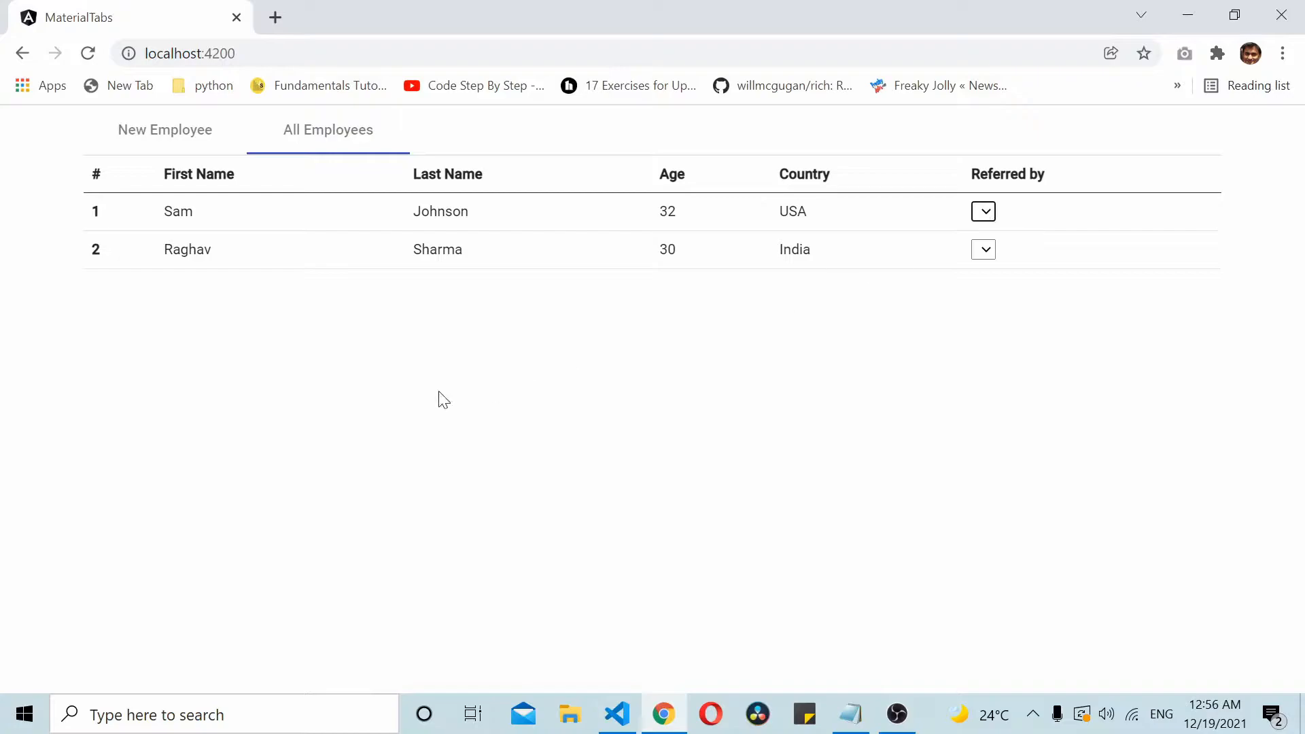
pyautogui.click(165, 130)
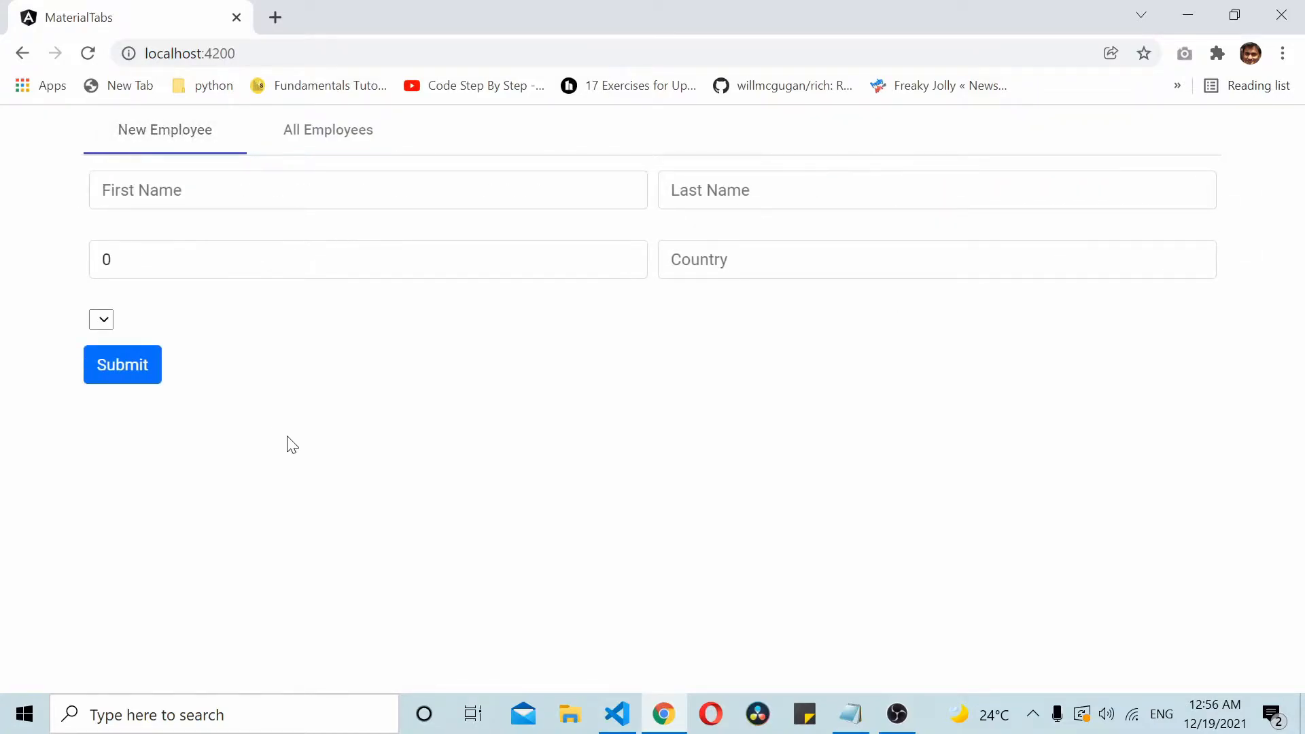
pyautogui.moveTo(267, 387)
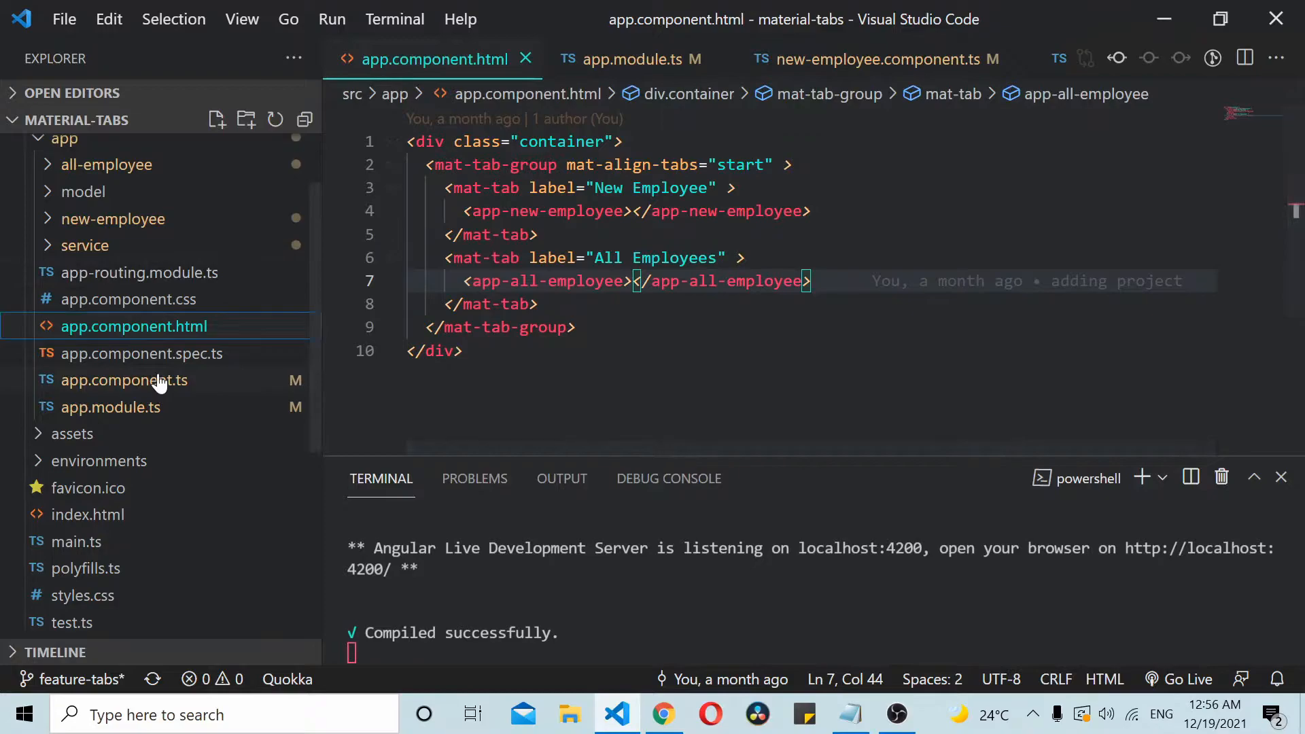
pyautogui.click(124, 379)
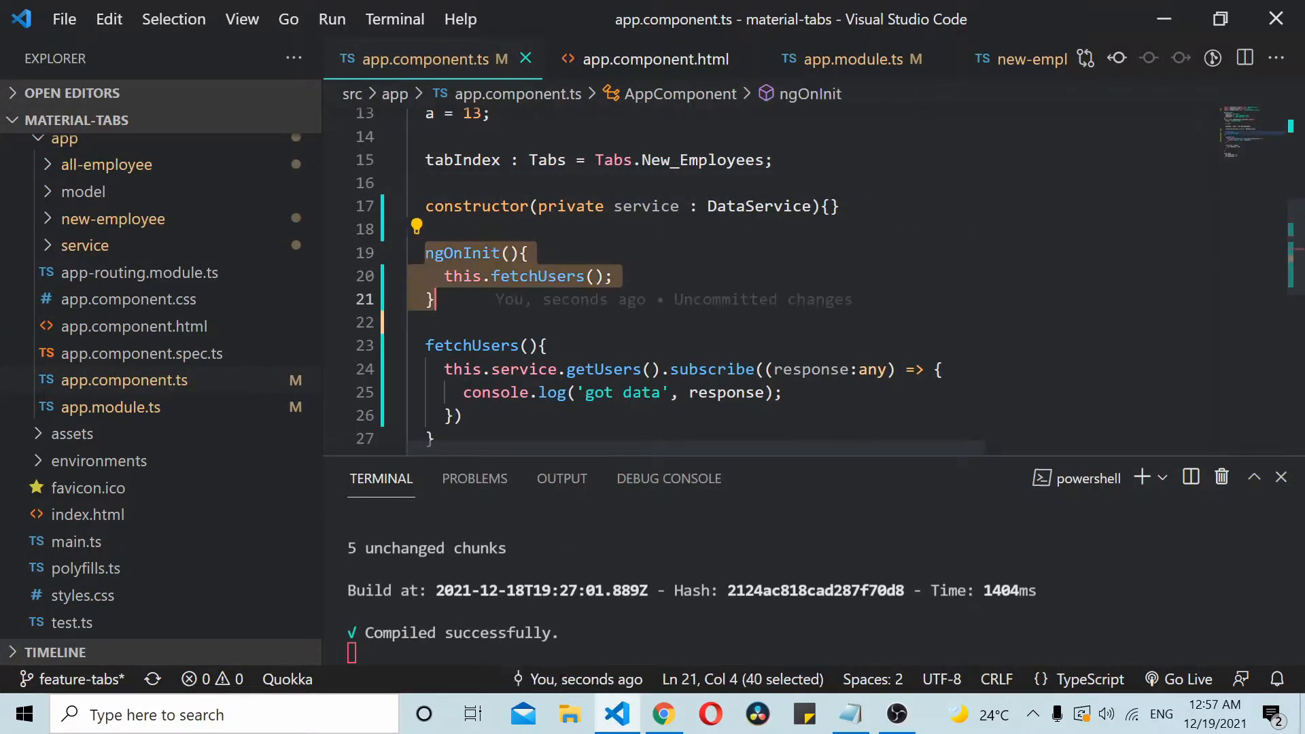
pyautogui.scroll(-3)
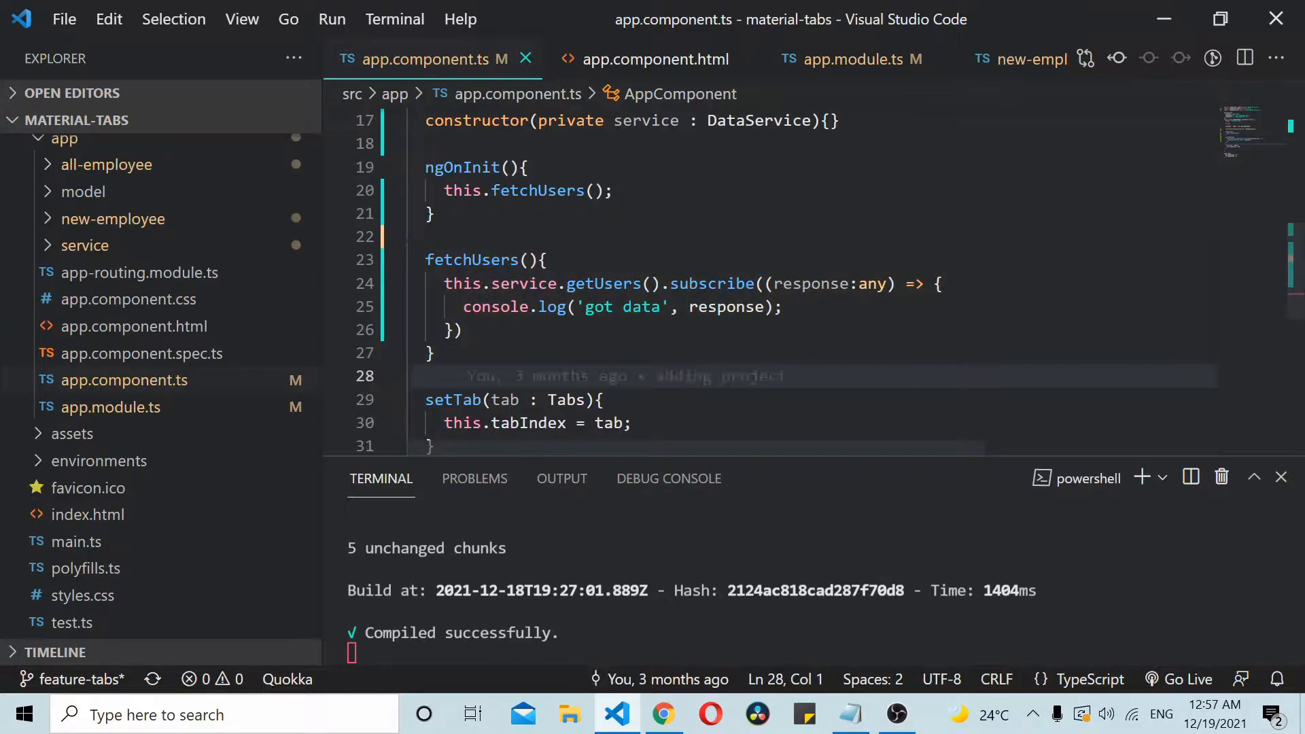
pyautogui.rightClick(602, 282)
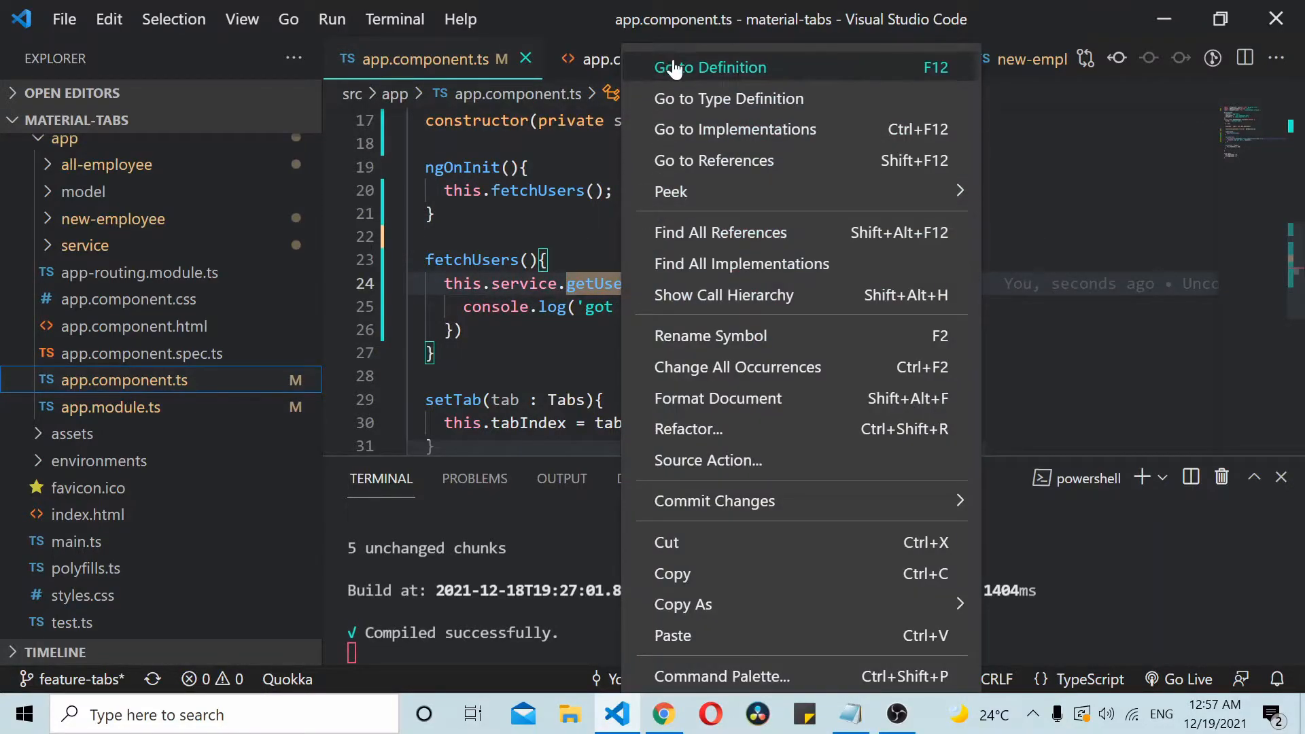
pyautogui.click(711, 68)
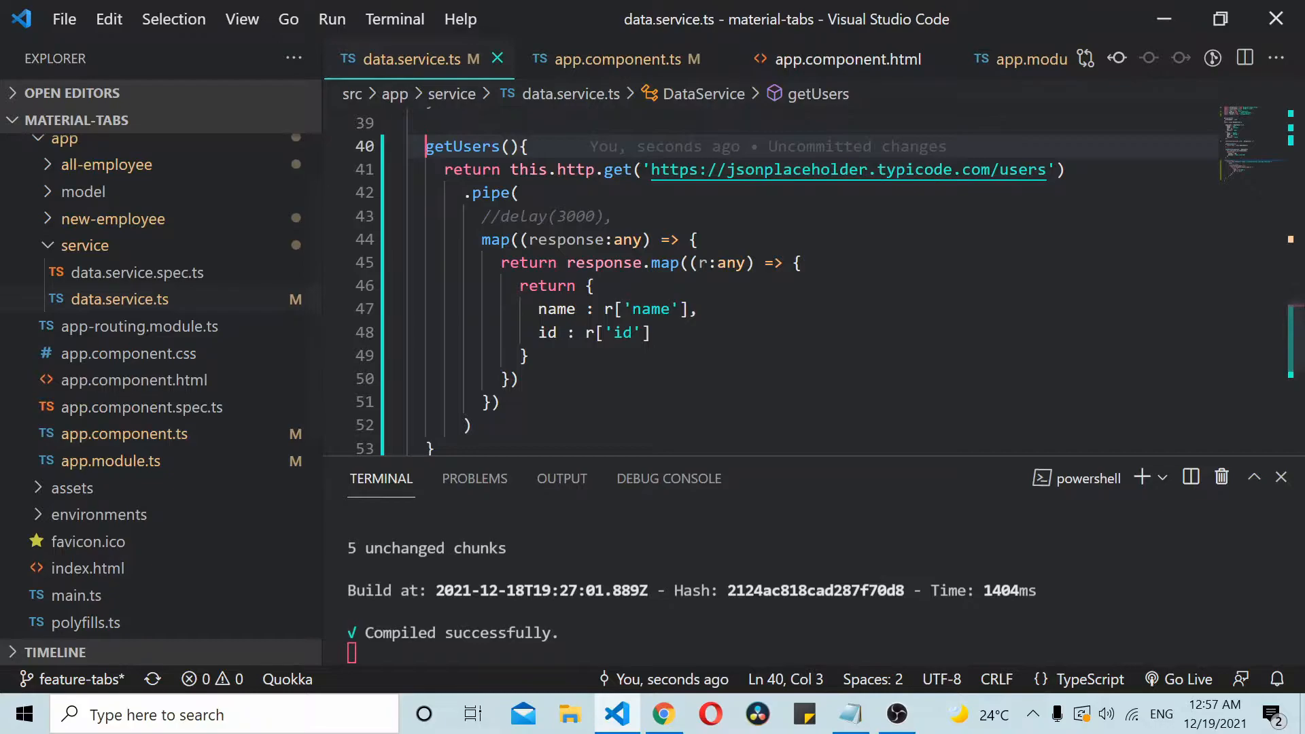
pyautogui.click(620, 59)
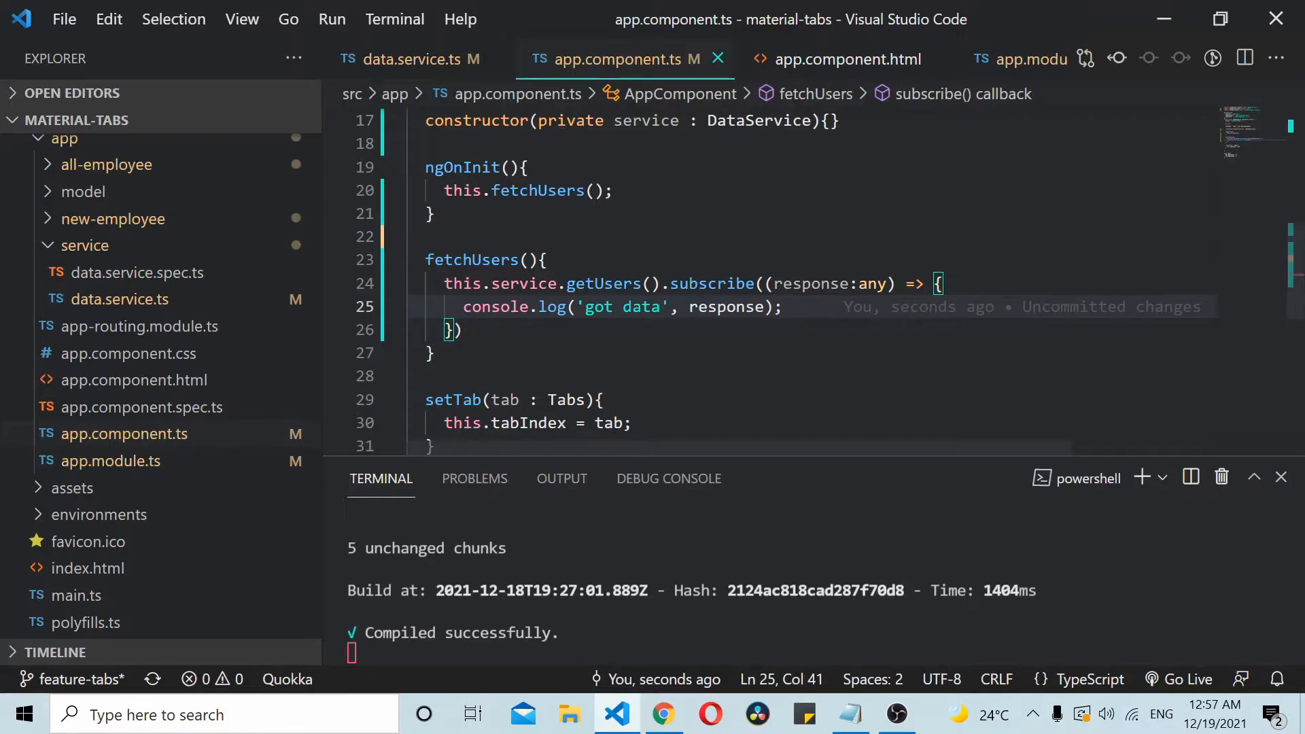
pyautogui.doubleClick(725, 306)
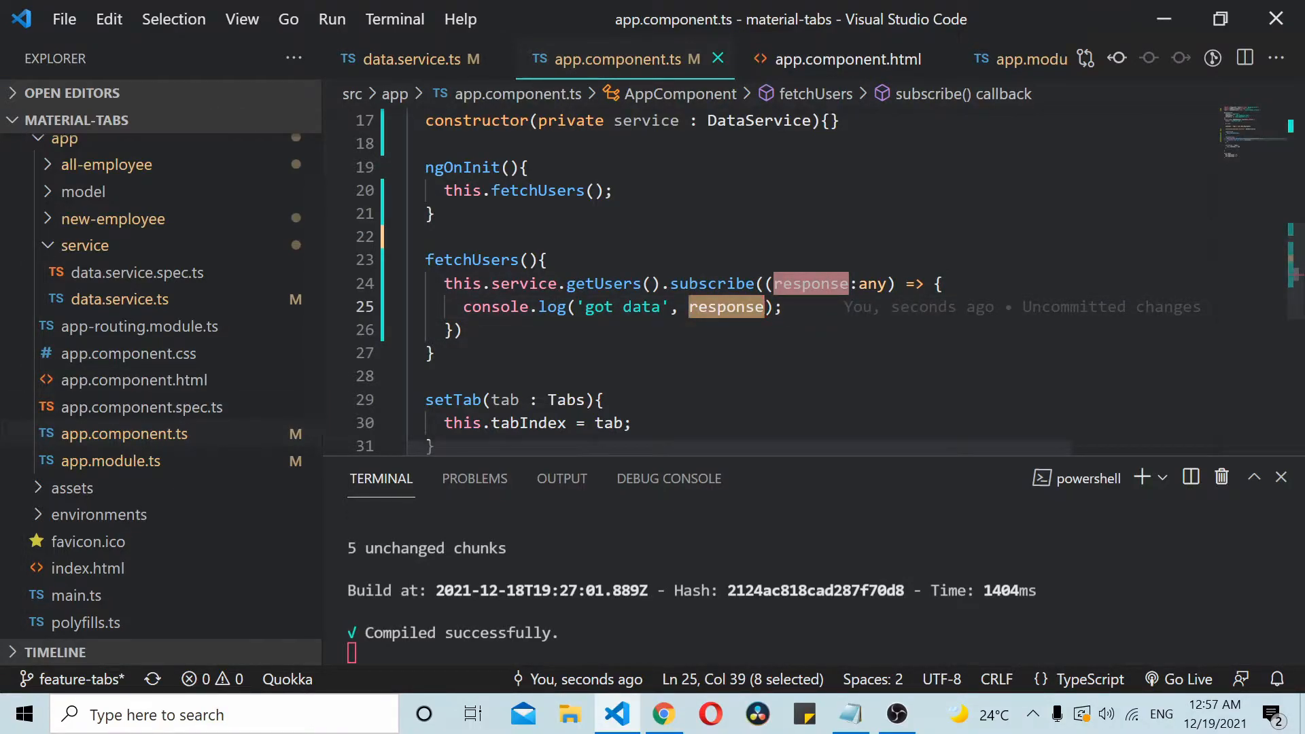
pyautogui.click(843, 58)
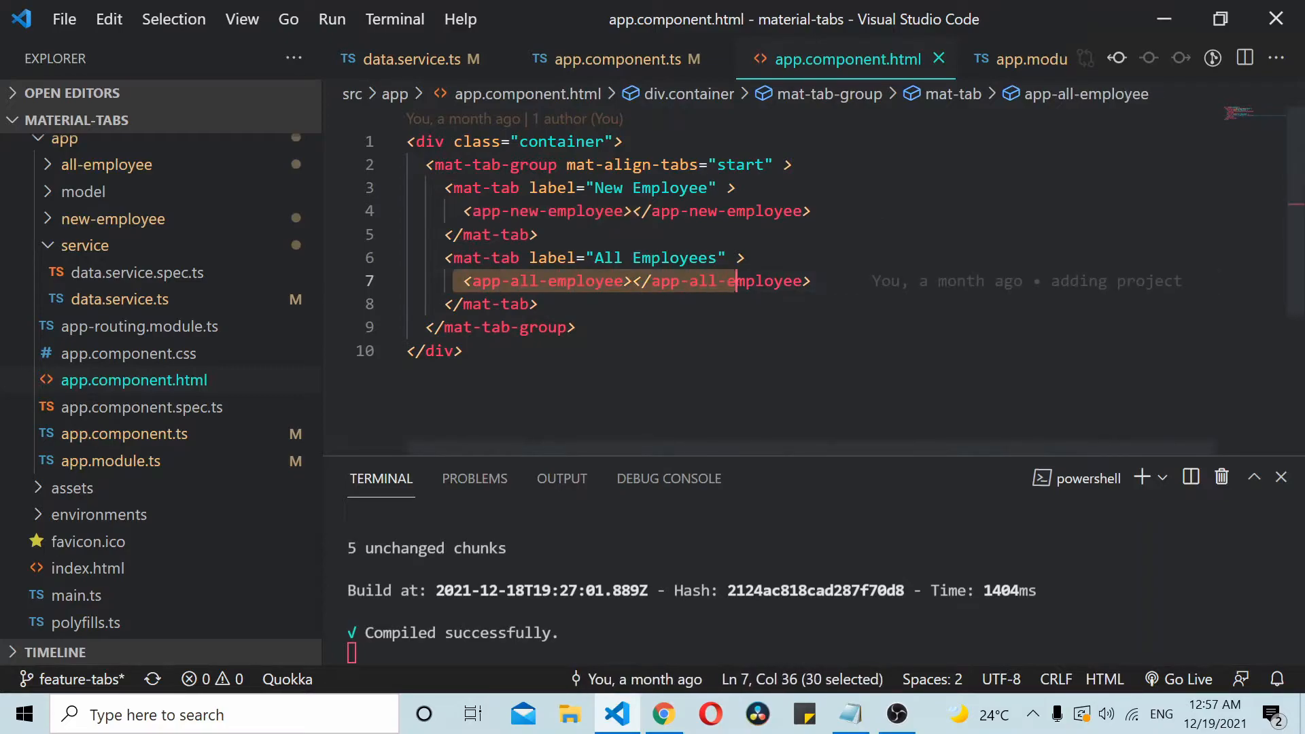
pyautogui.click(617, 59)
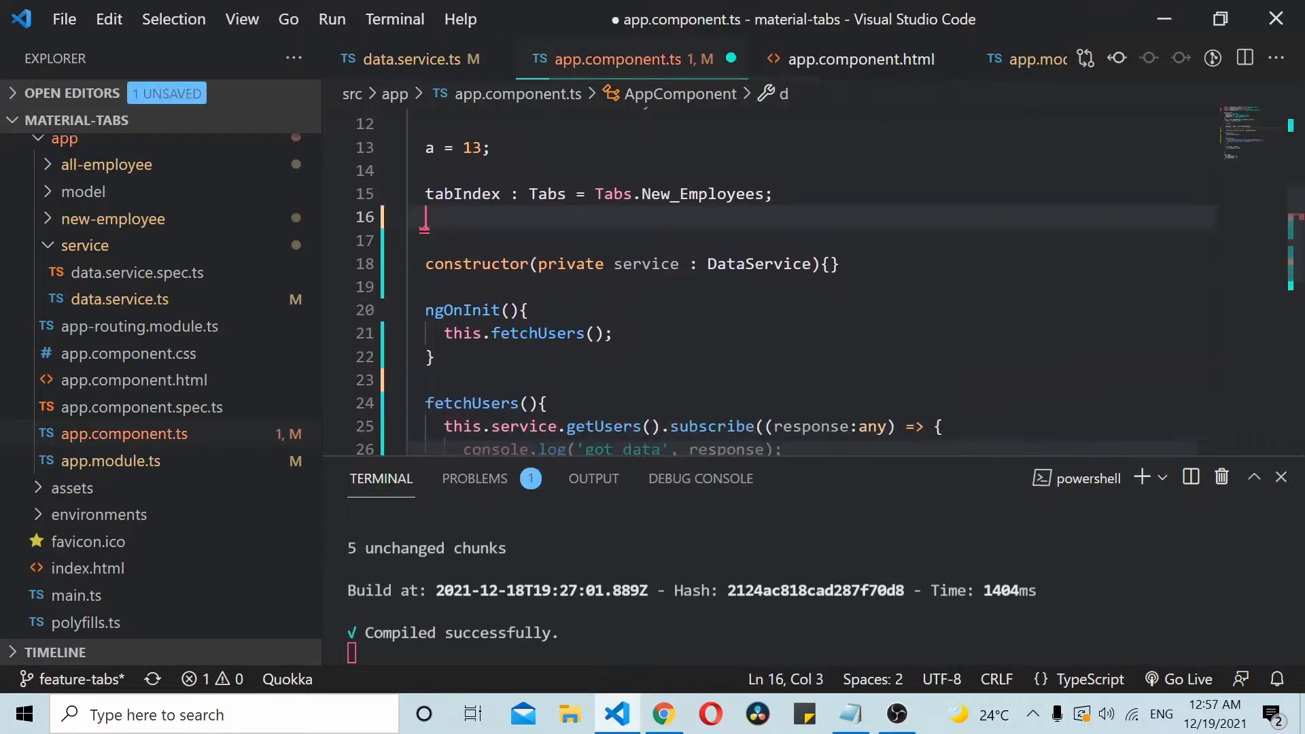
# - Declare `data: any = [];` and assign `this.data = response;` inside the subscribe callback
pyautogui.write('data :any')
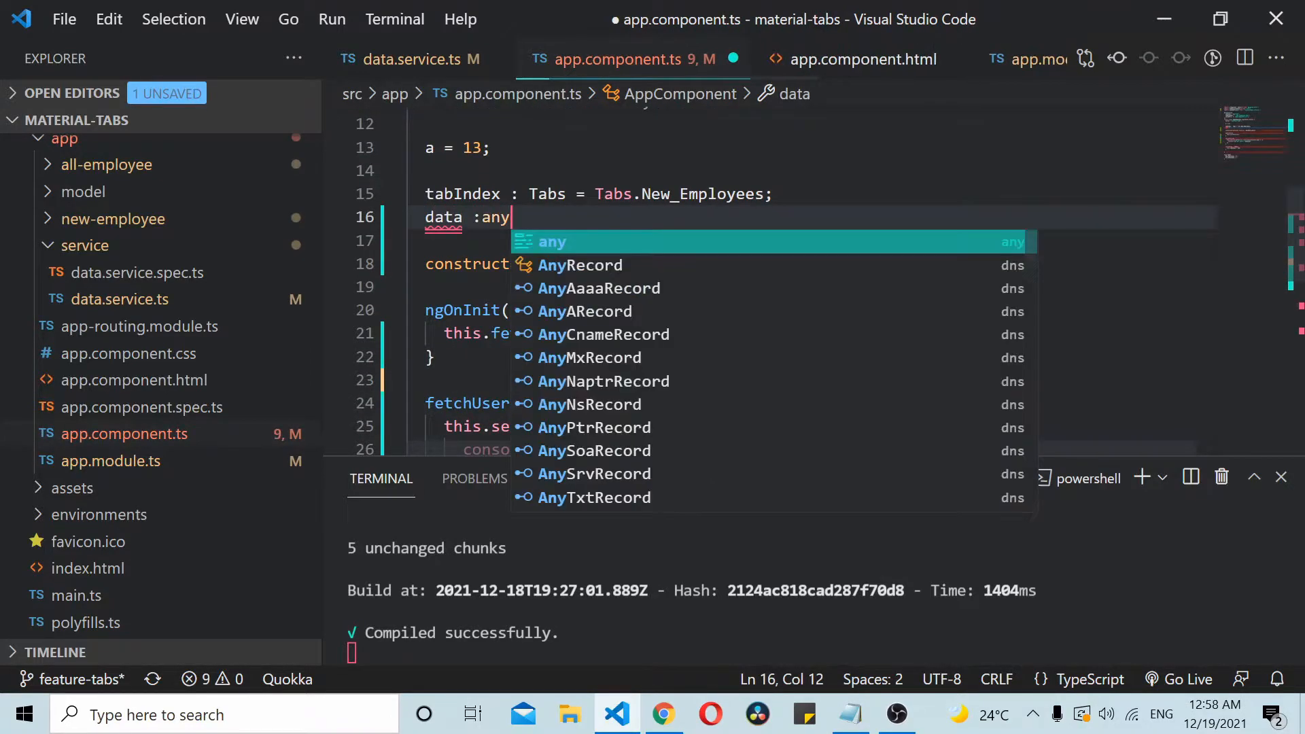
pyautogui.write('= [];')
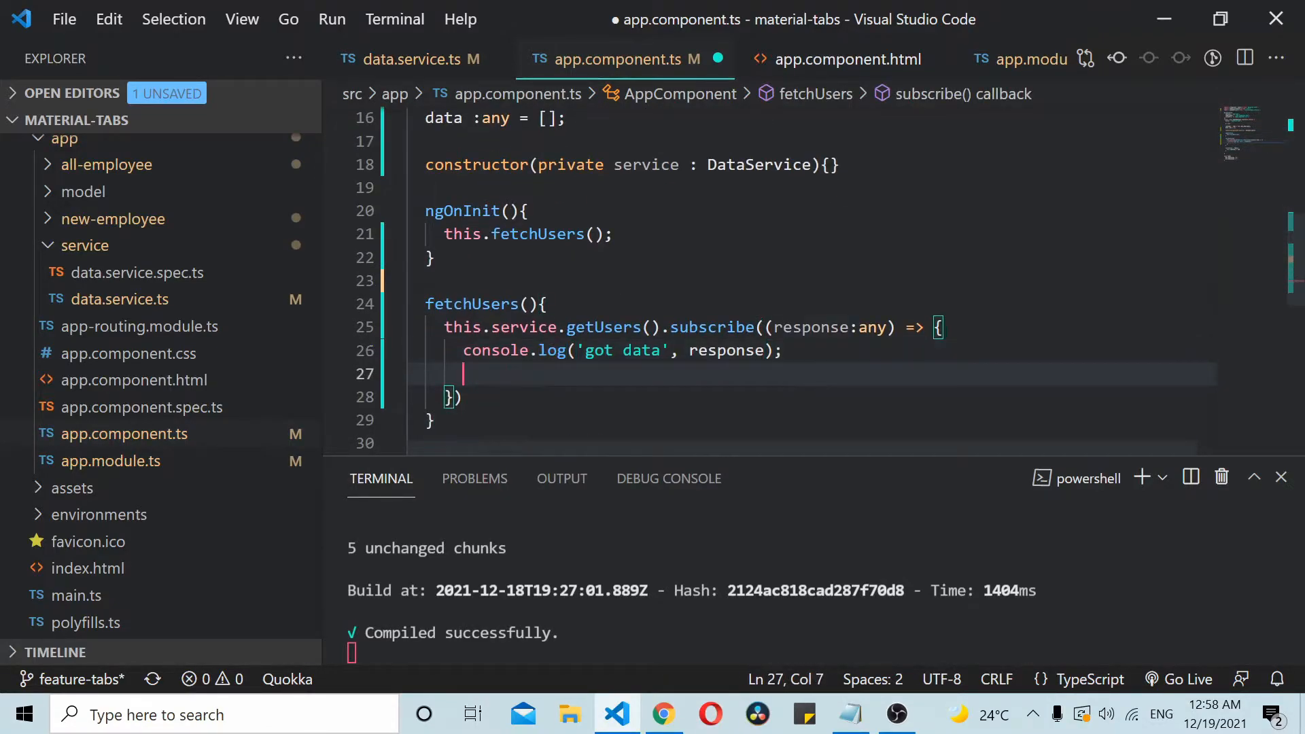
pyautogui.write('this.data')
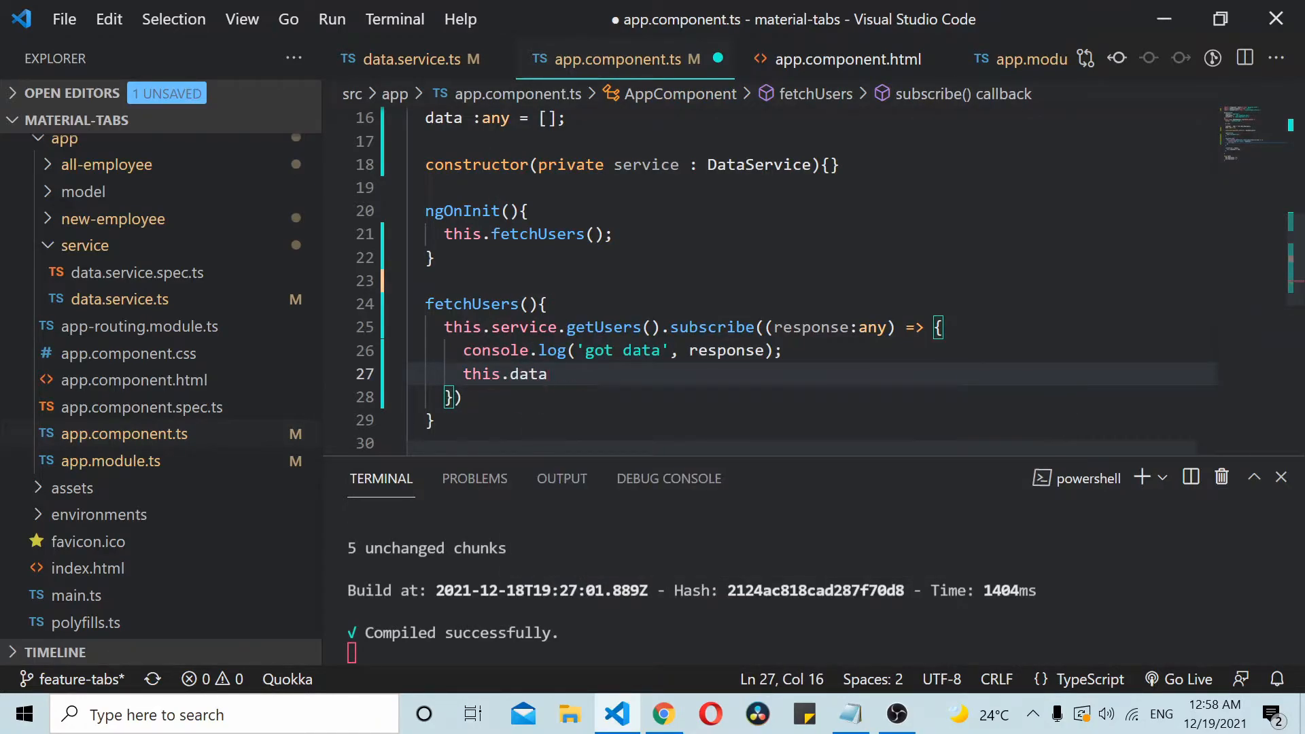
pyautogui.write('= response;')
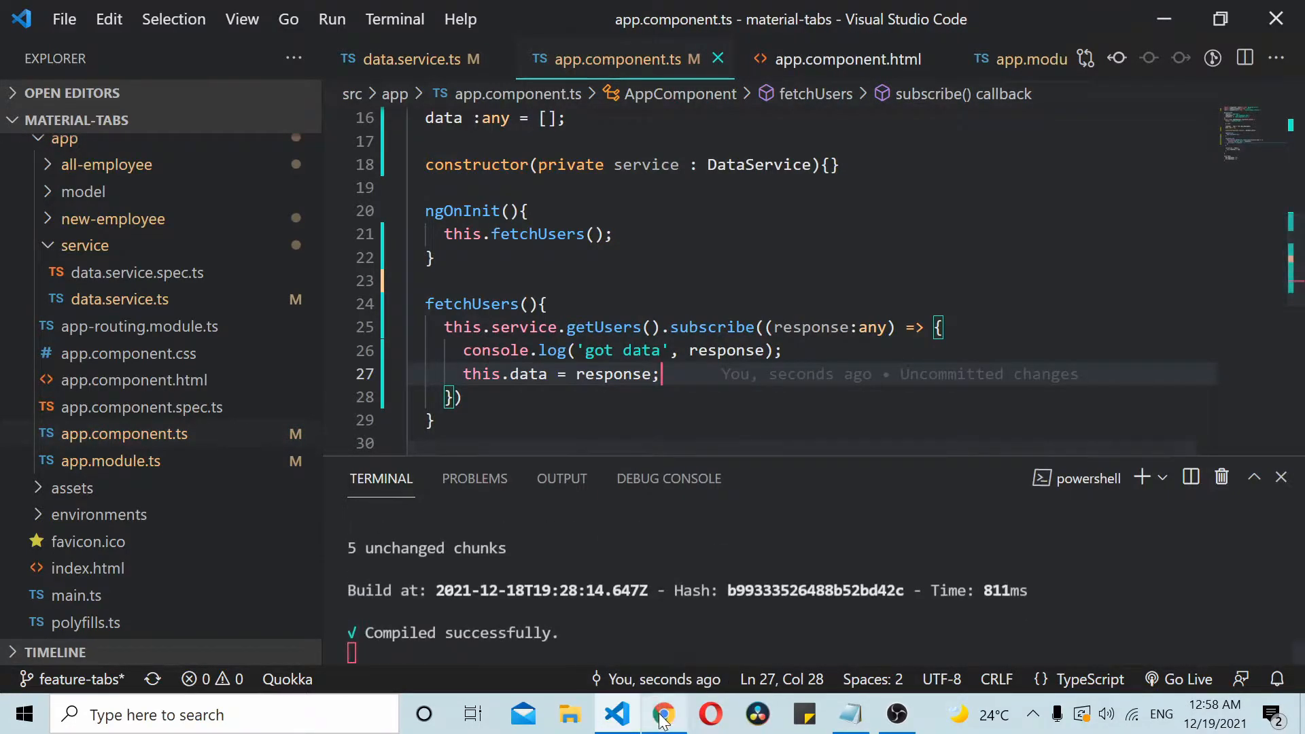
pyautogui.click(134, 326)
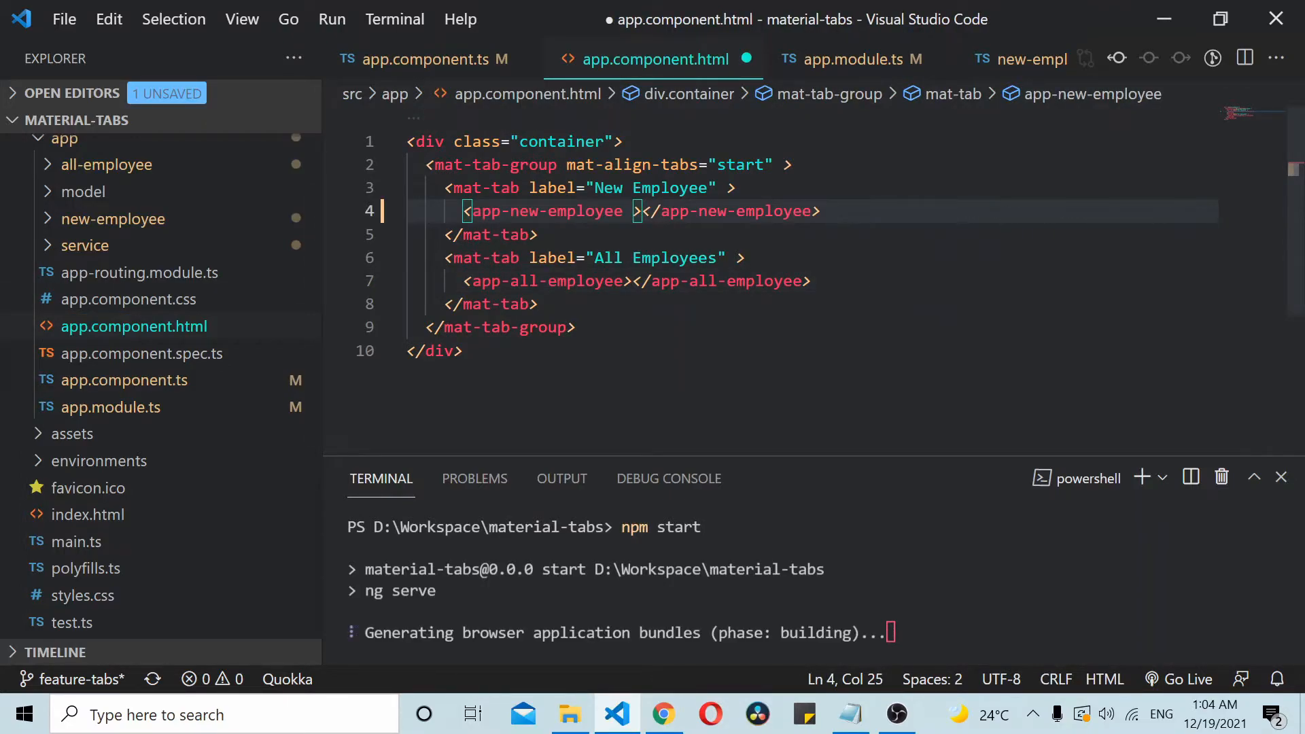
# - Add the [users]="data" binding to the <app-new-employee> element
pyautogui.write('[]')
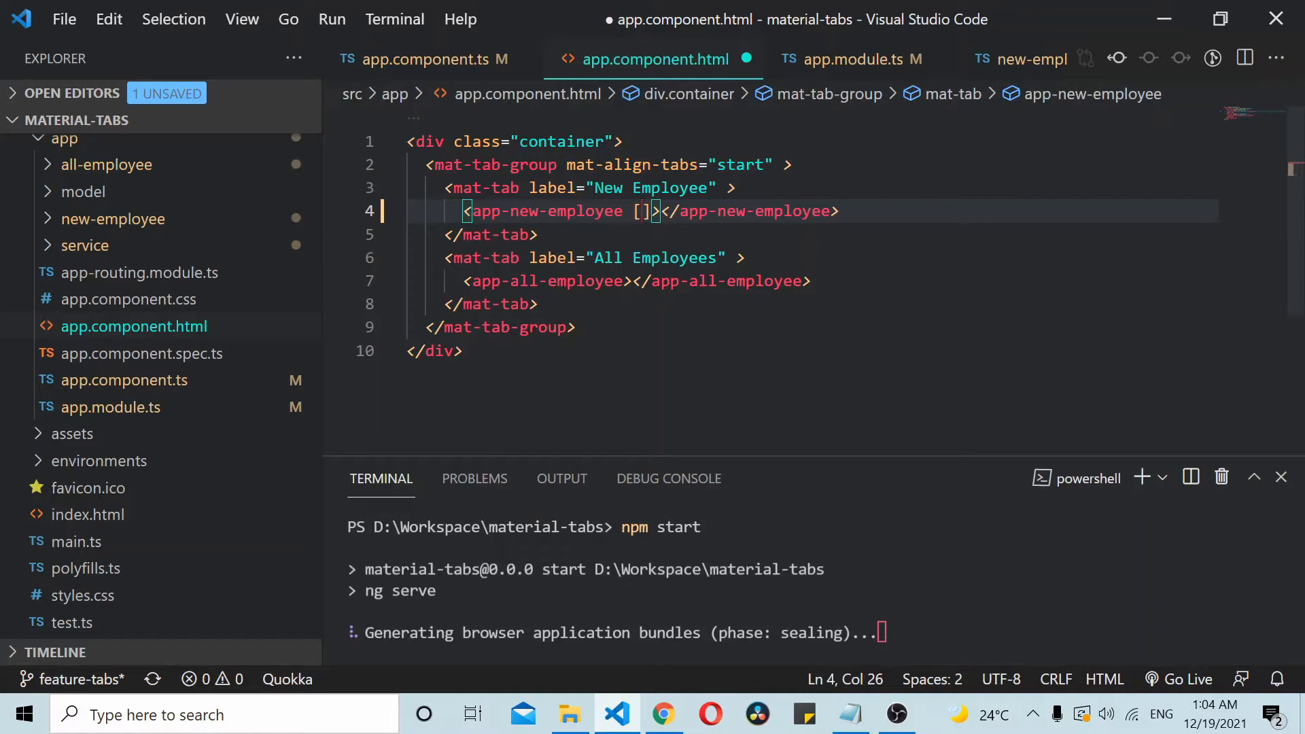
pyautogui.write('users')
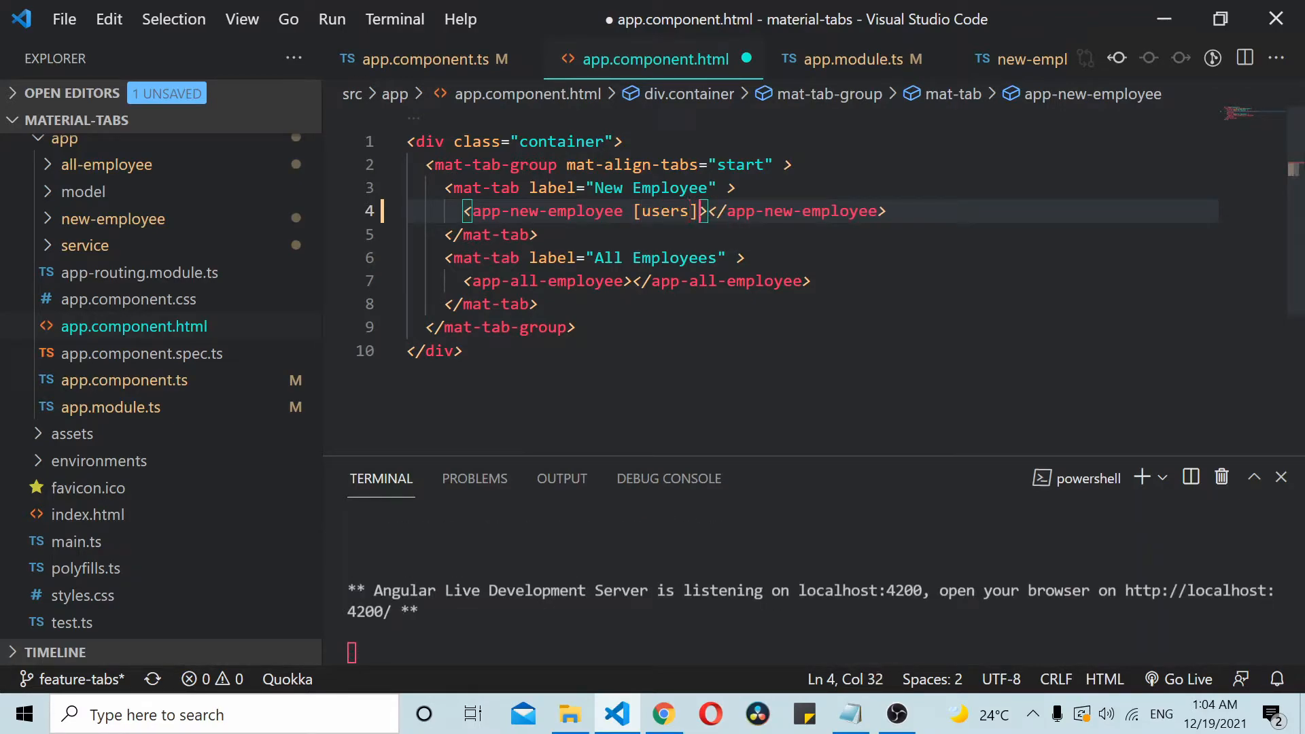
pyautogui.write('="data"')
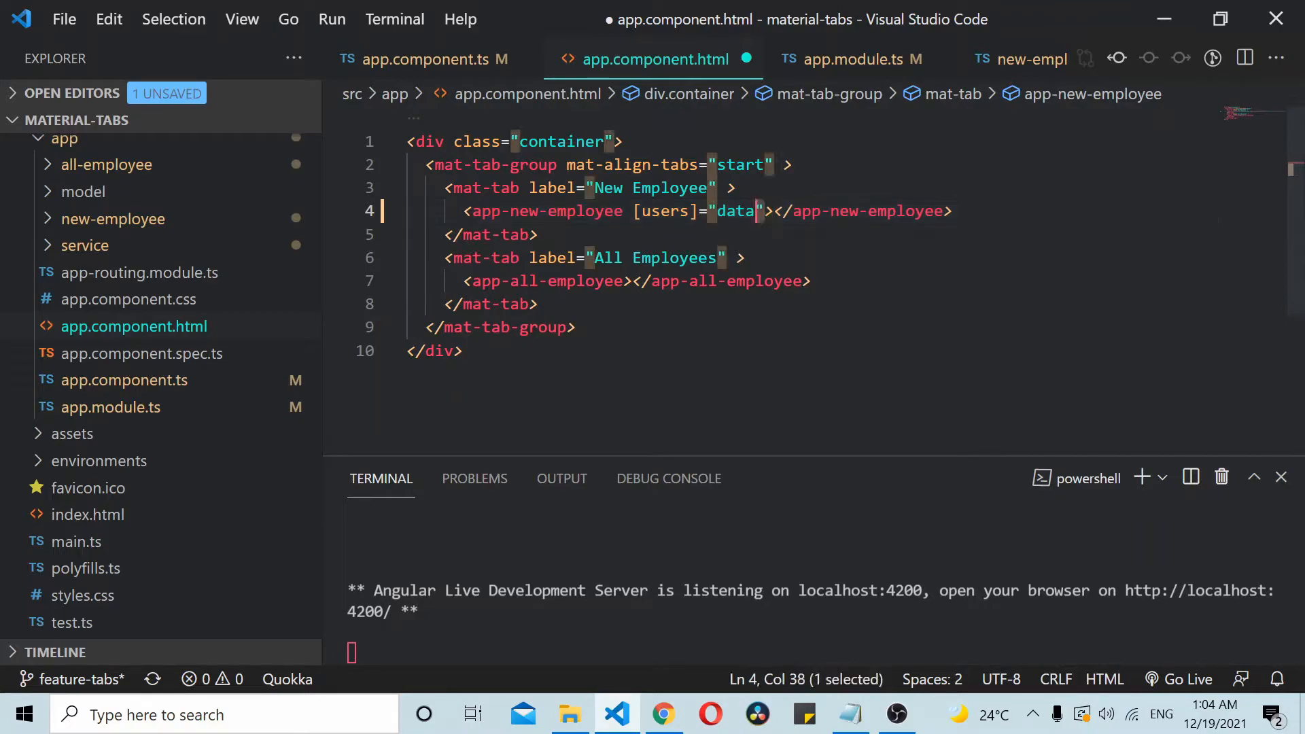
# - Add the same [users]="data" binding to <app-all-employee> and select 'users' to copy it
pyautogui.click(740, 257)
pyautogui.write(' [users]="data"')
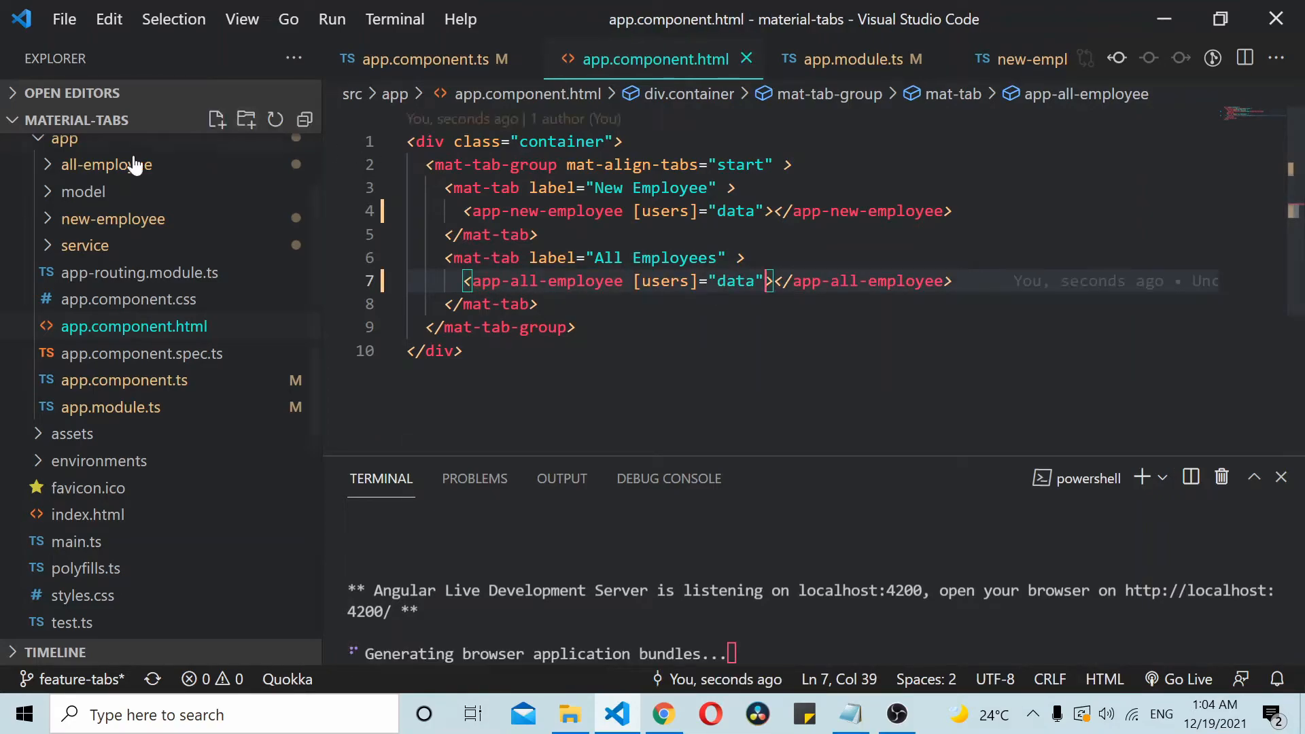
pyautogui.click(107, 164)
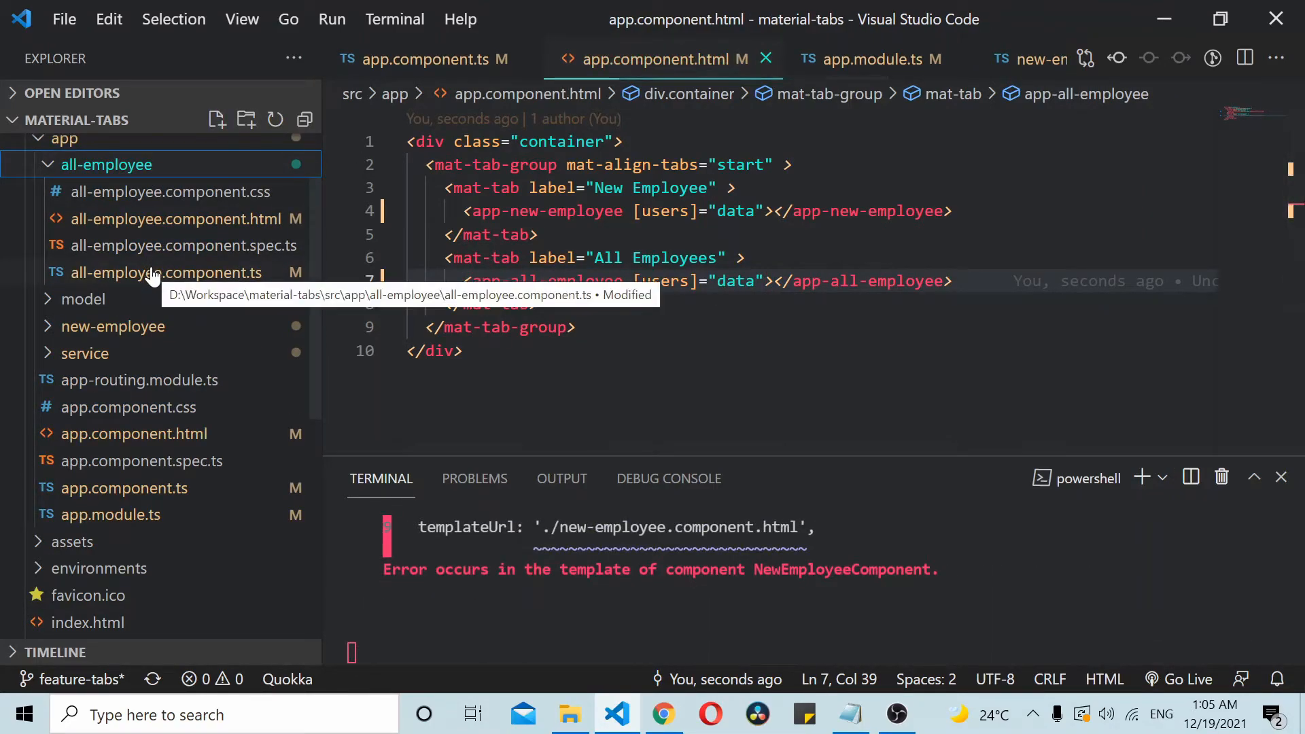
pyautogui.doubleClick(664, 280)
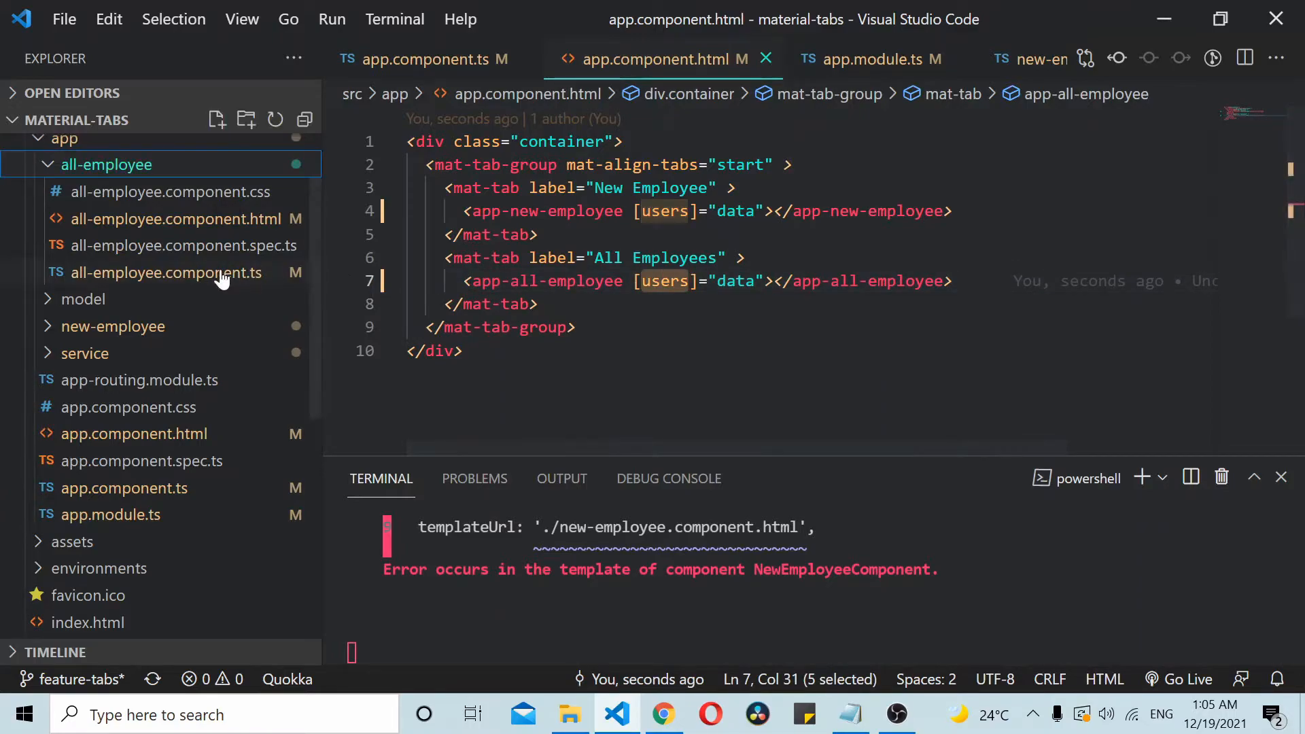
pyautogui.click(177, 272)
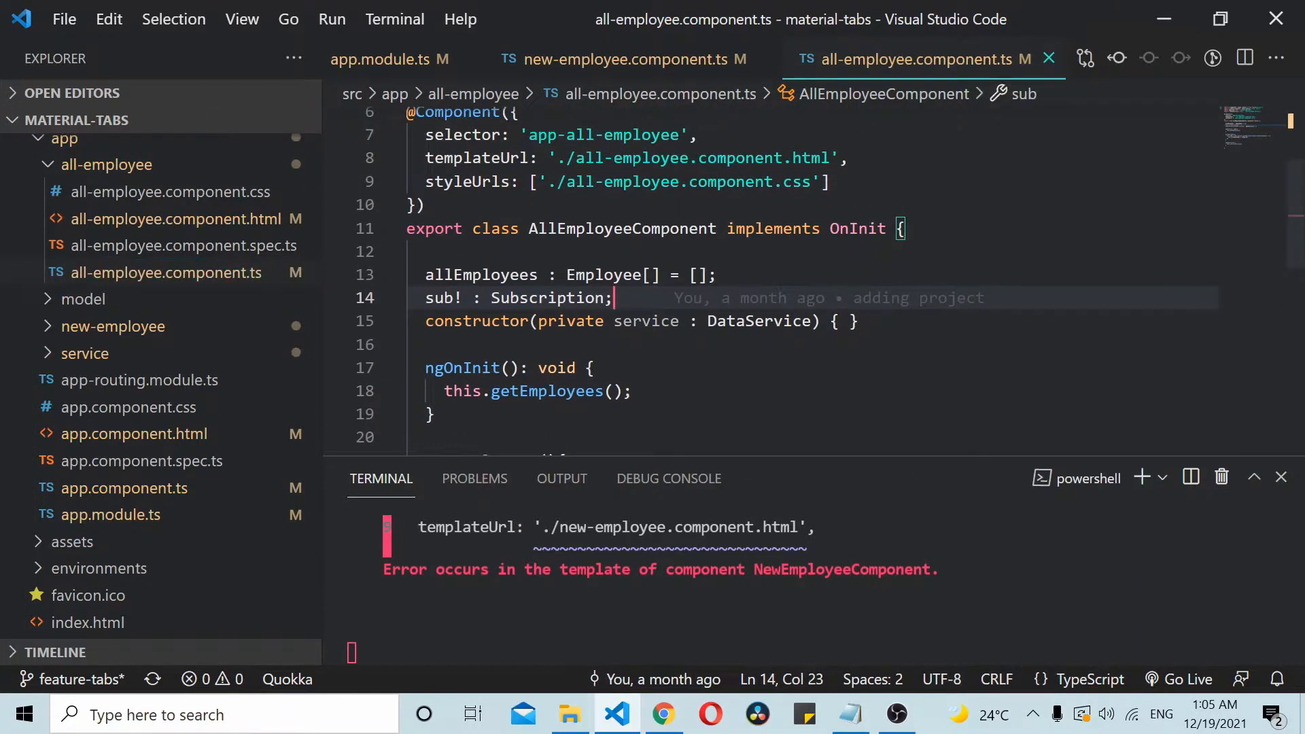
pyautogui.write('@Input')
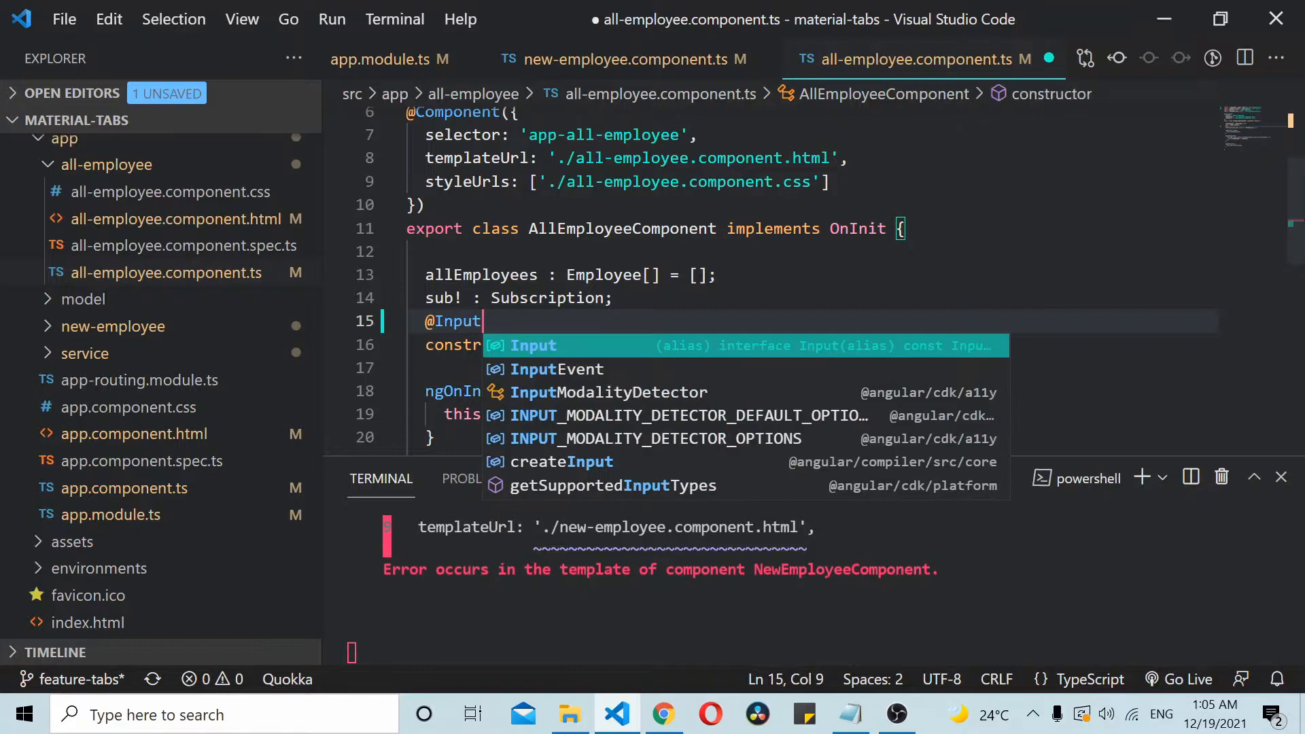
pyautogui.write('() users')
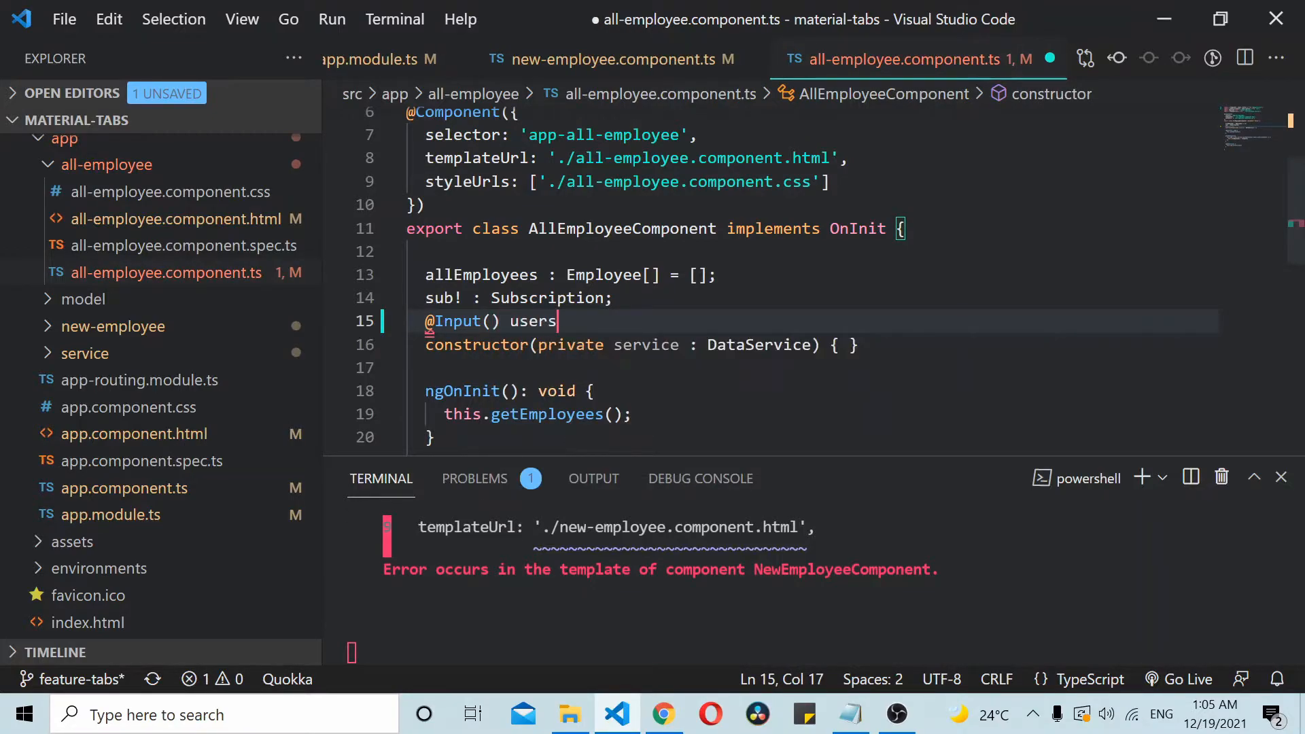
pyautogui.write(': any')
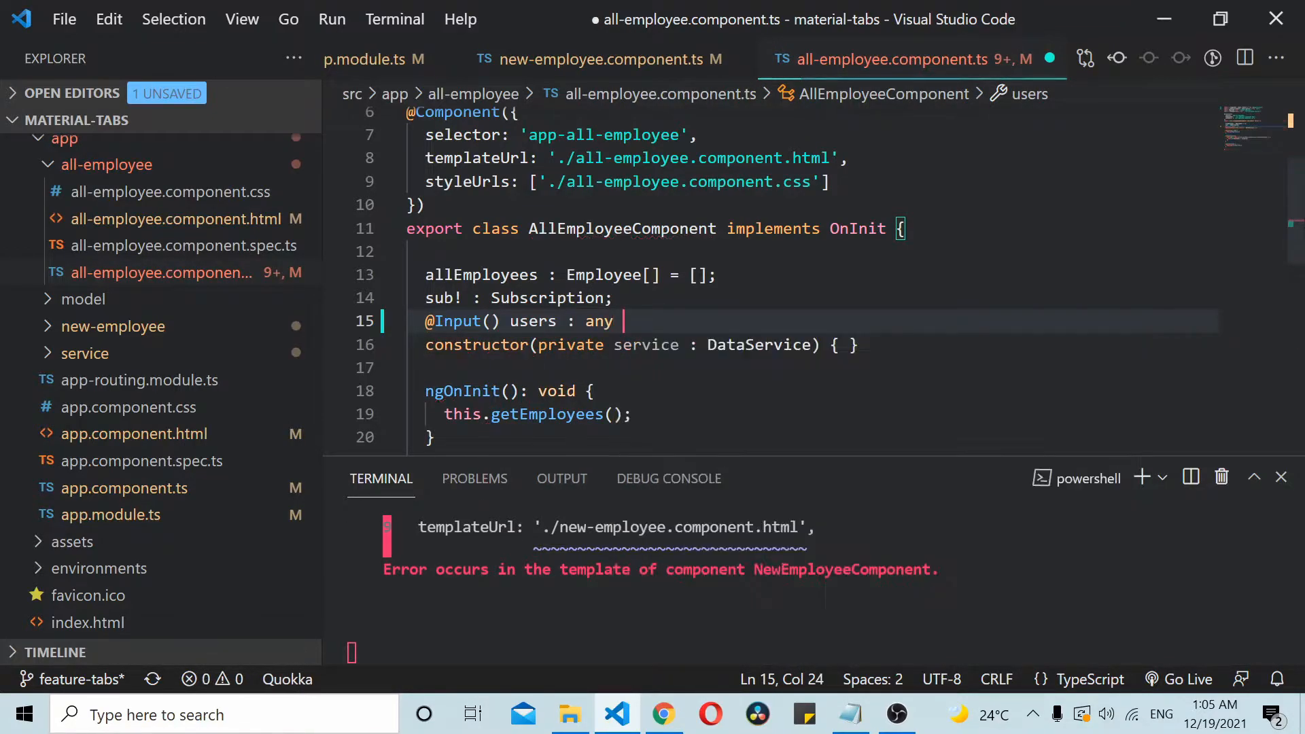
pyautogui.write(';')
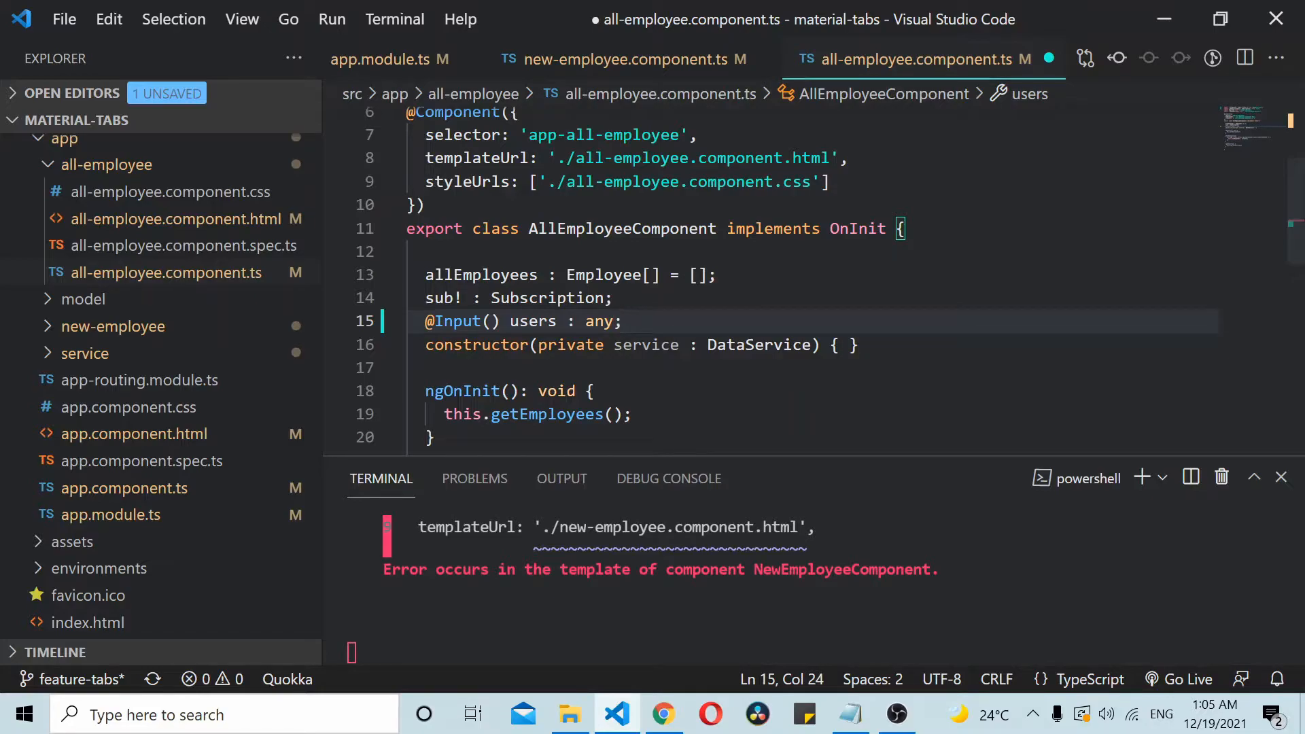
pyautogui.write('= []')
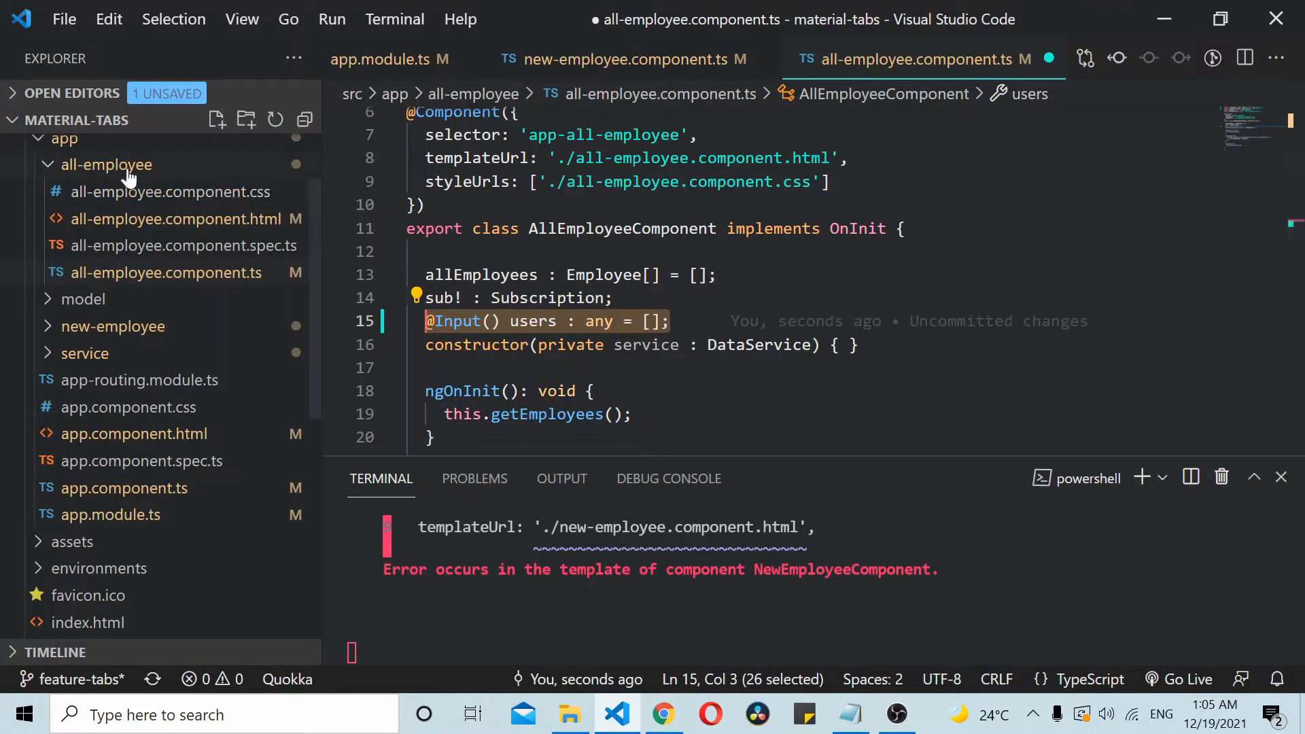
pyautogui.click(114, 164)
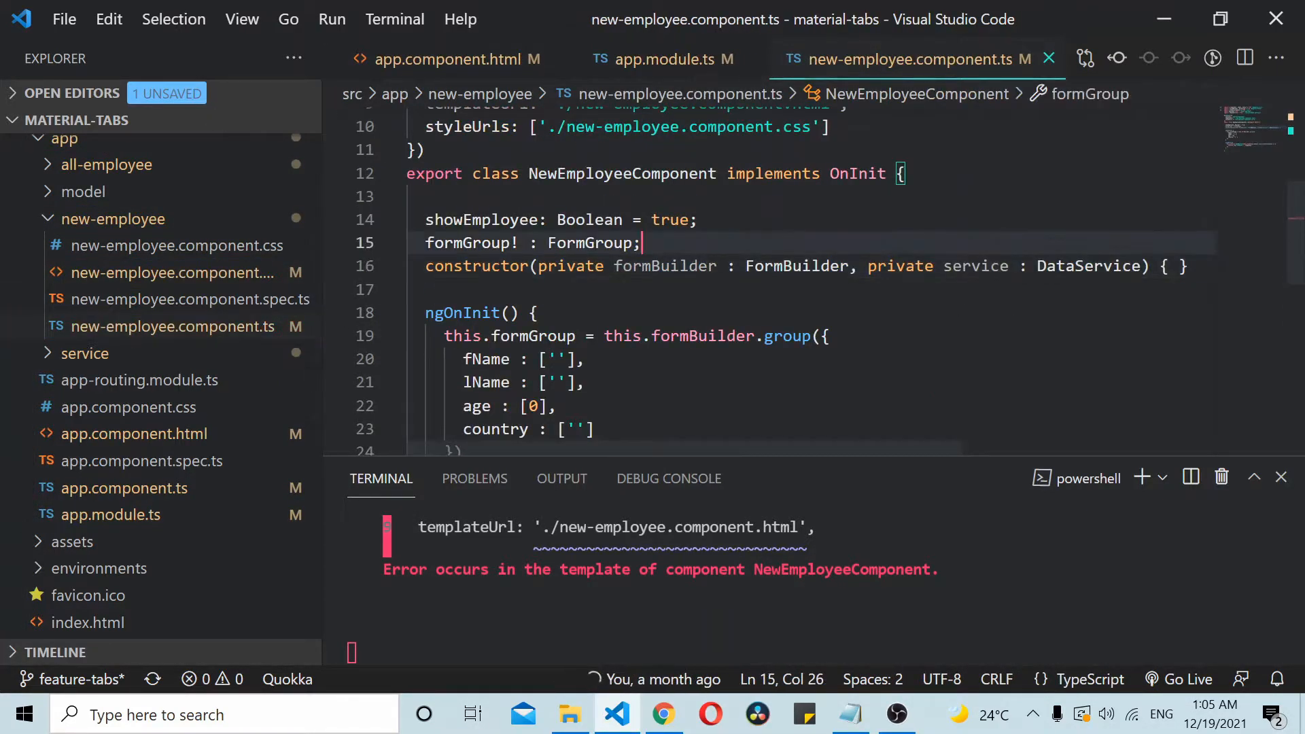
pyautogui.write('@Input() users : any = [];')
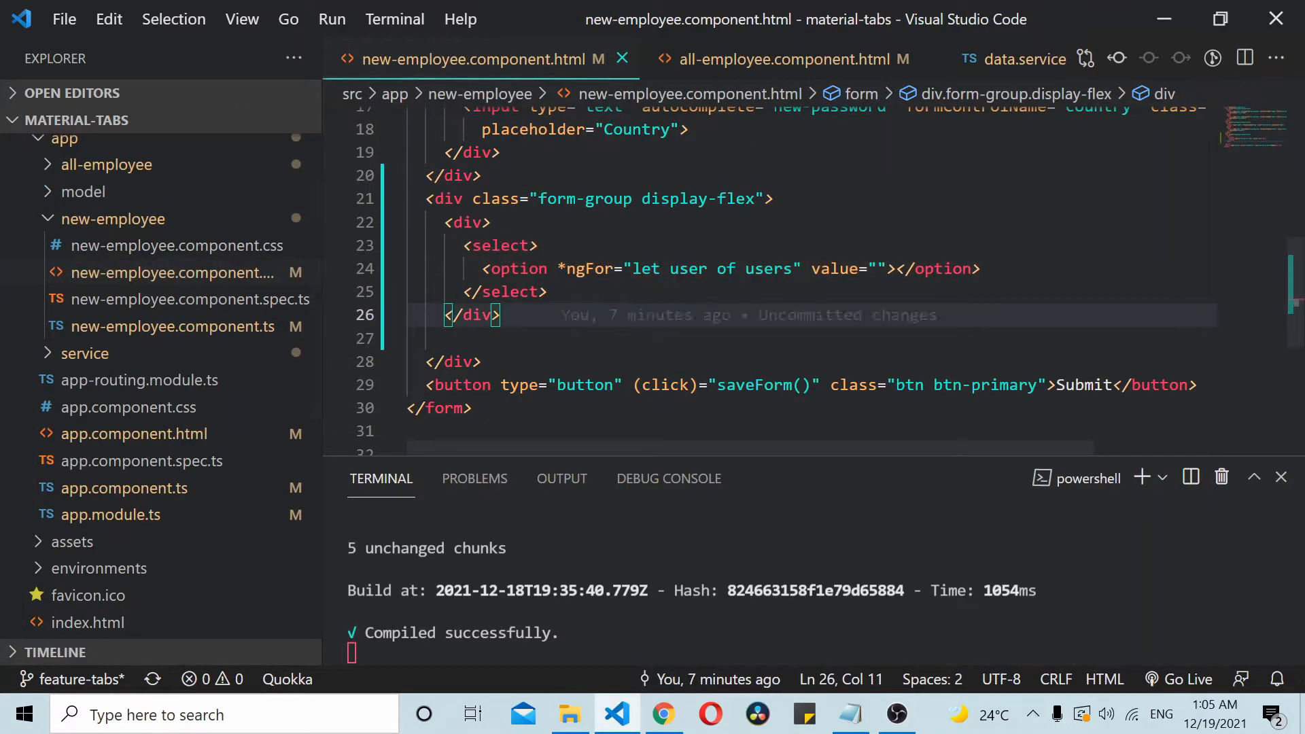
pyautogui.doubleClick(766, 268)
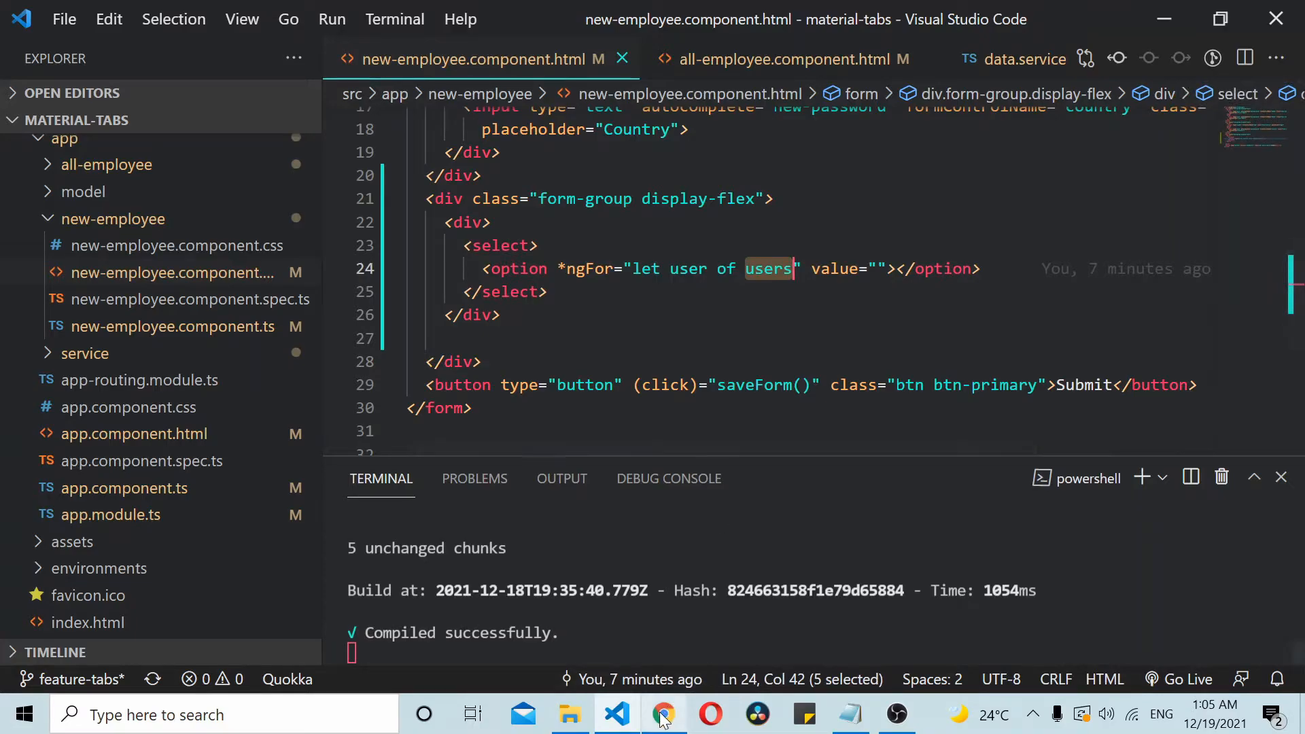
# - Resume from the paused debugger in Chrome and find the referral dropdown still empty, then reopen DevTools
pyautogui.click(663, 713)
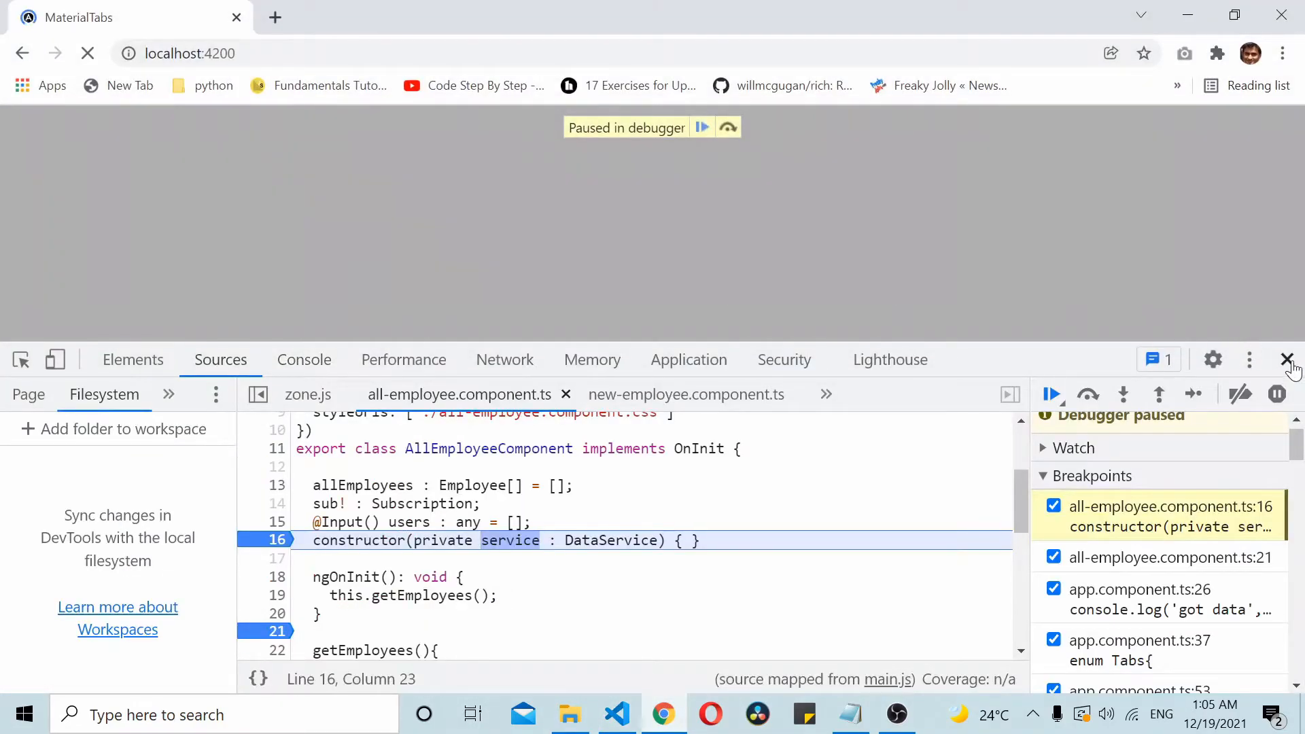
pyautogui.click(1289, 359)
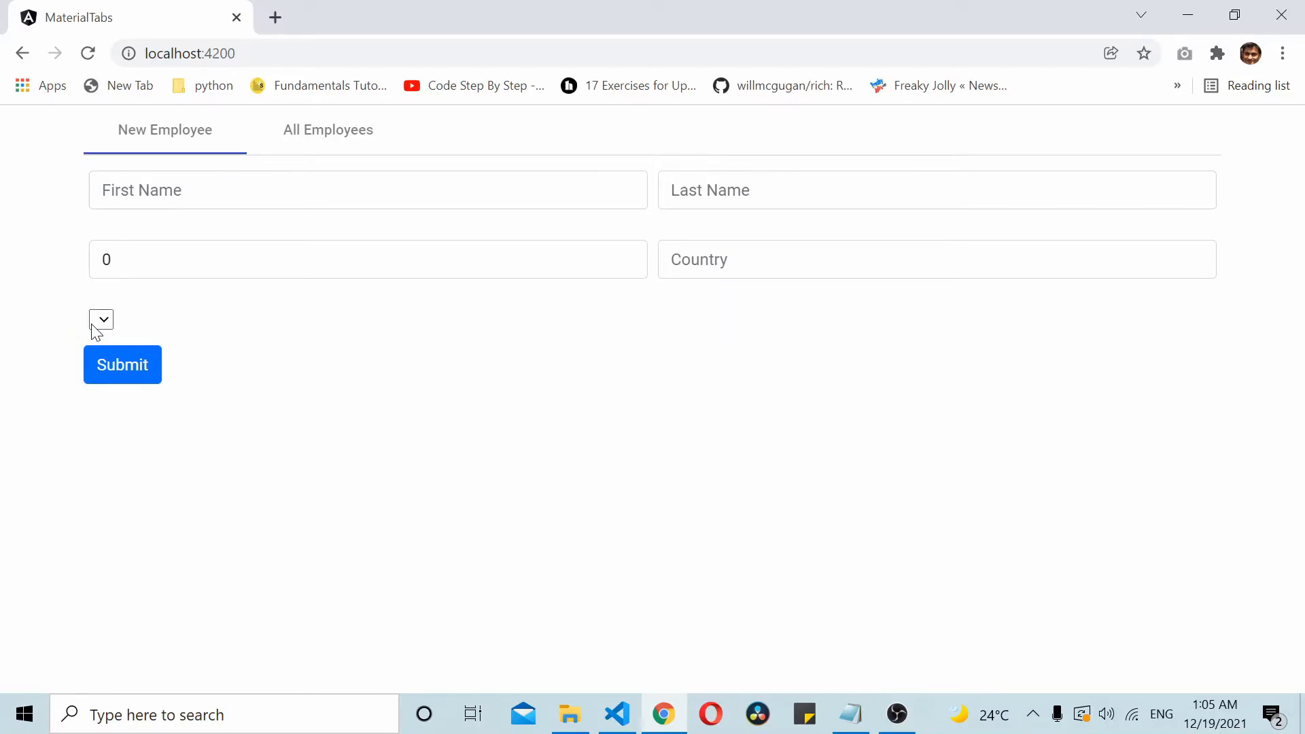
pyautogui.click(101, 320)
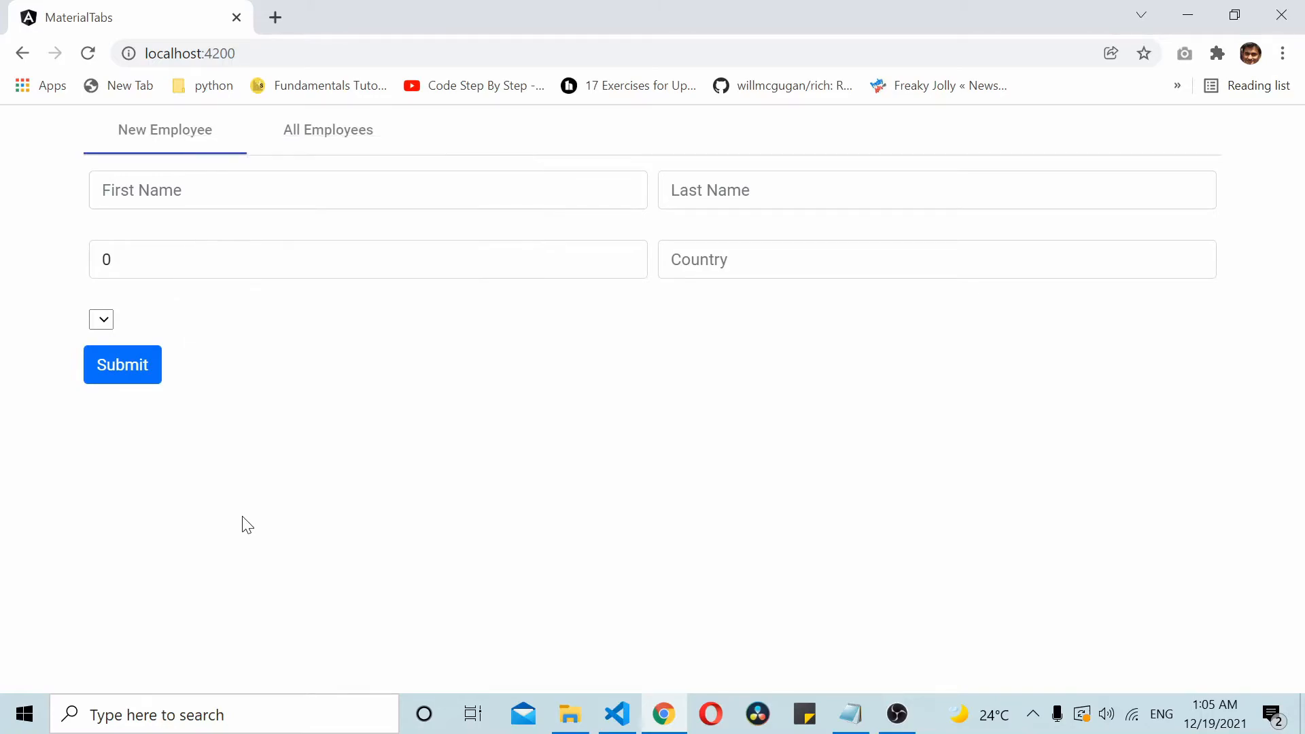
pyautogui.press('F12')
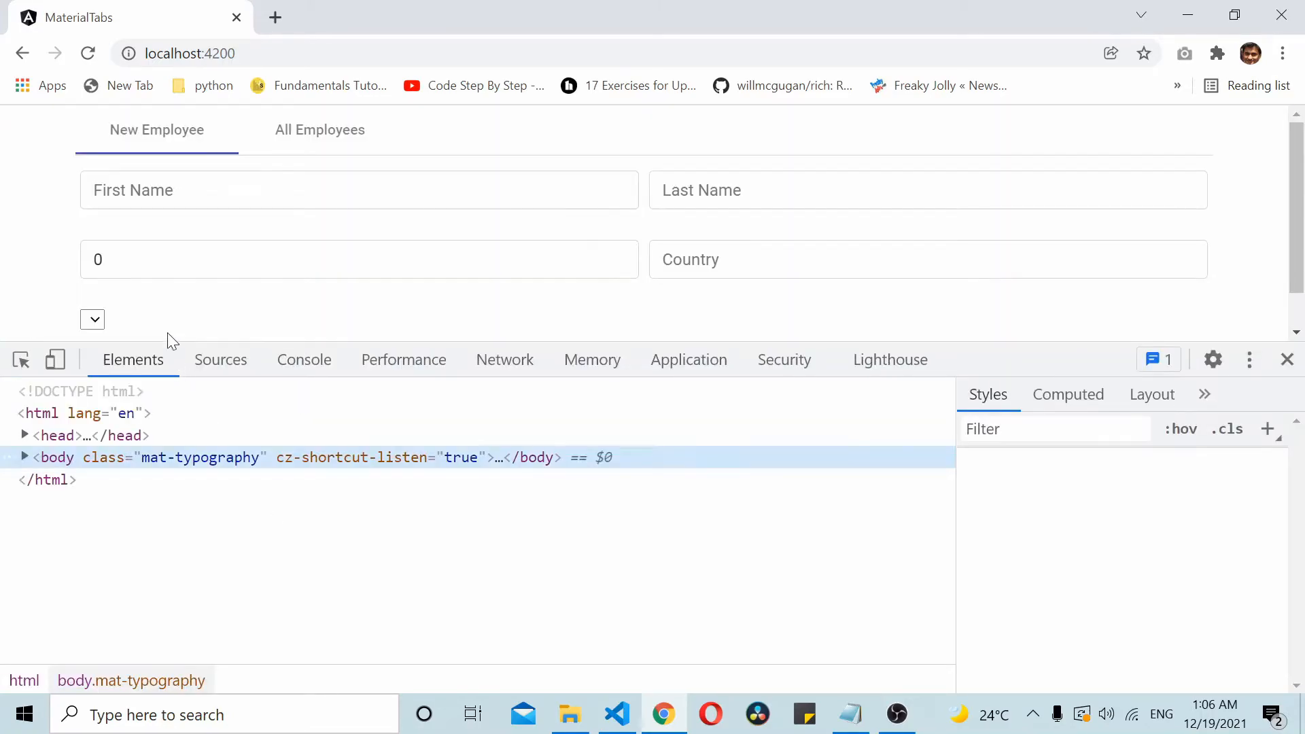
pyautogui.click(320, 131)
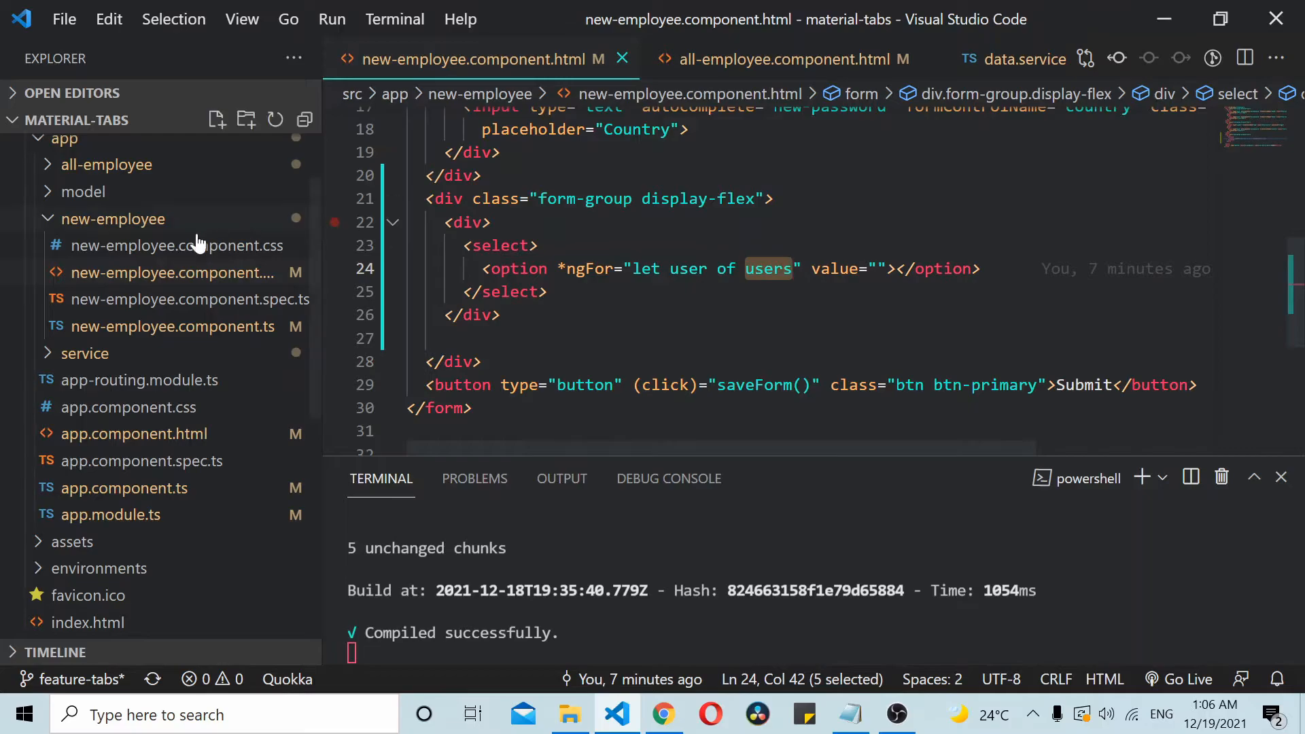
pyautogui.moveTo(130, 175)
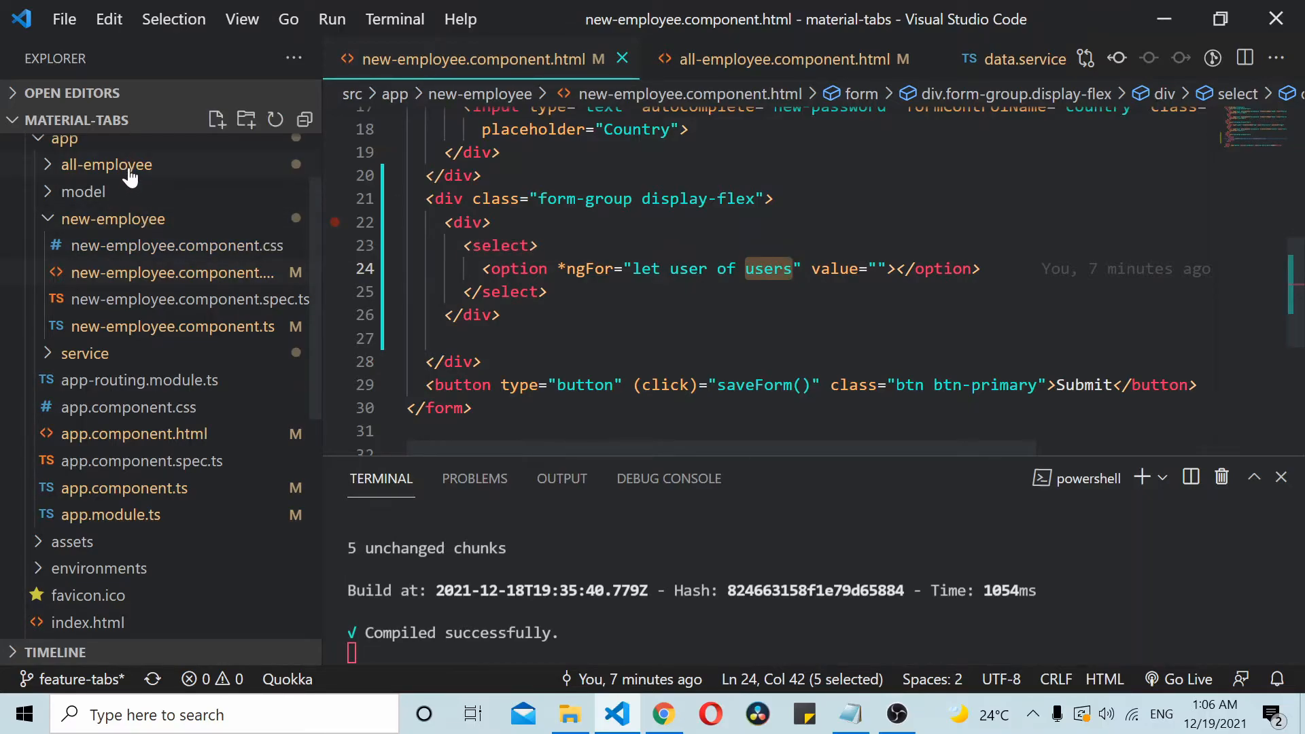
# - Remove the breakpoint at line 22 of new-employee.component.html beside the referral dropdown block
pyautogui.click(107, 165)
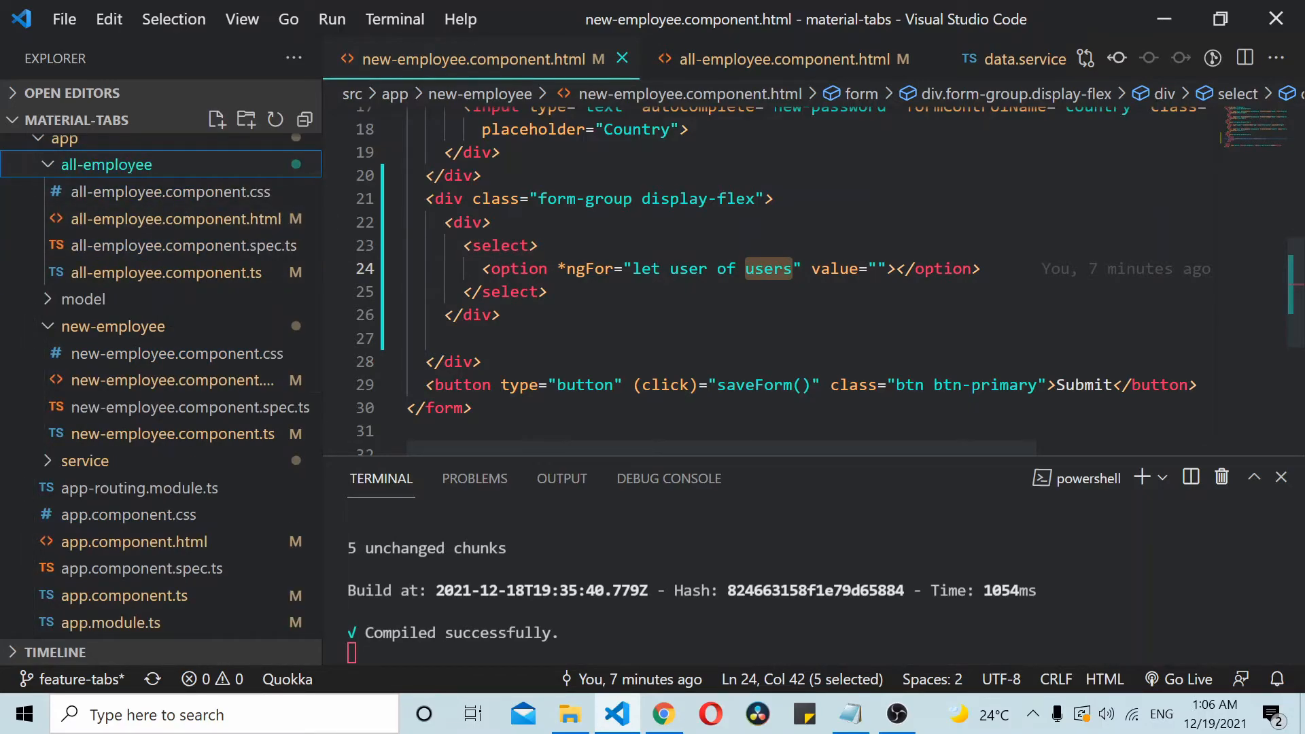
pyautogui.click(789, 59)
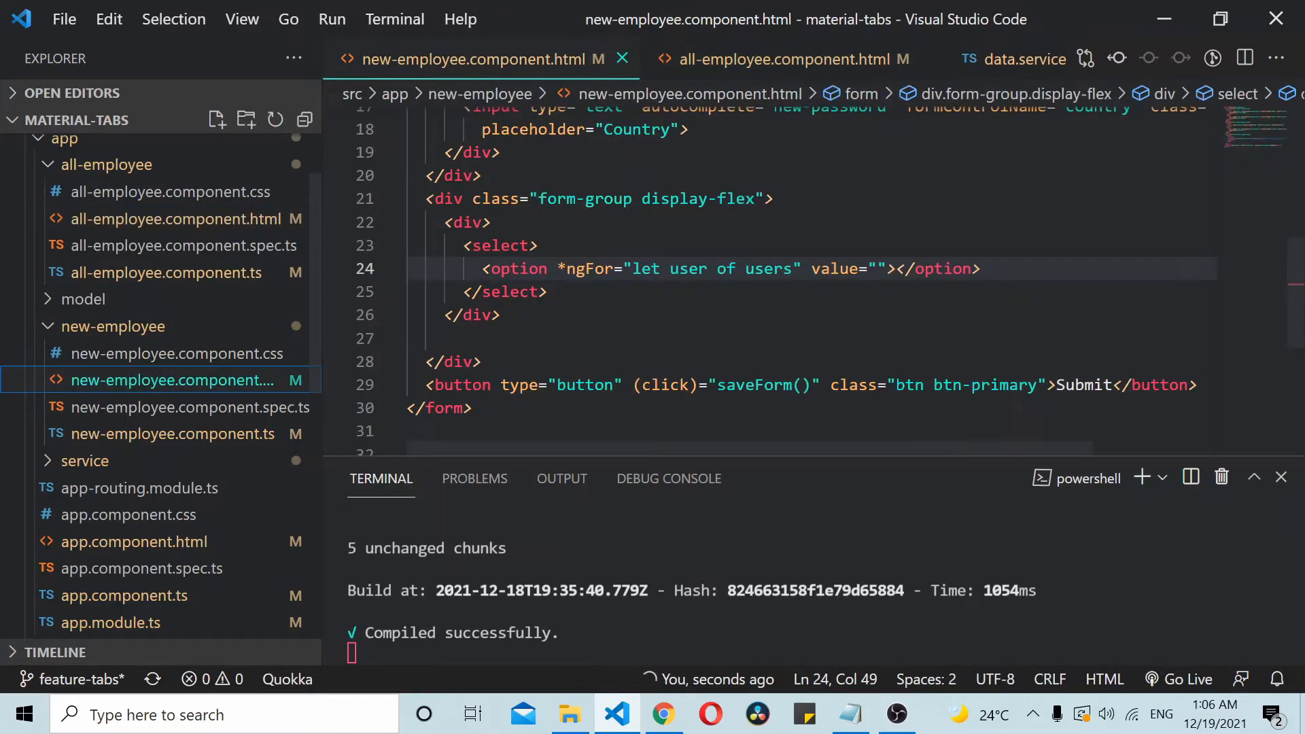
pyautogui.moveTo(472, 245); pyautogui.dragTo(527, 293)
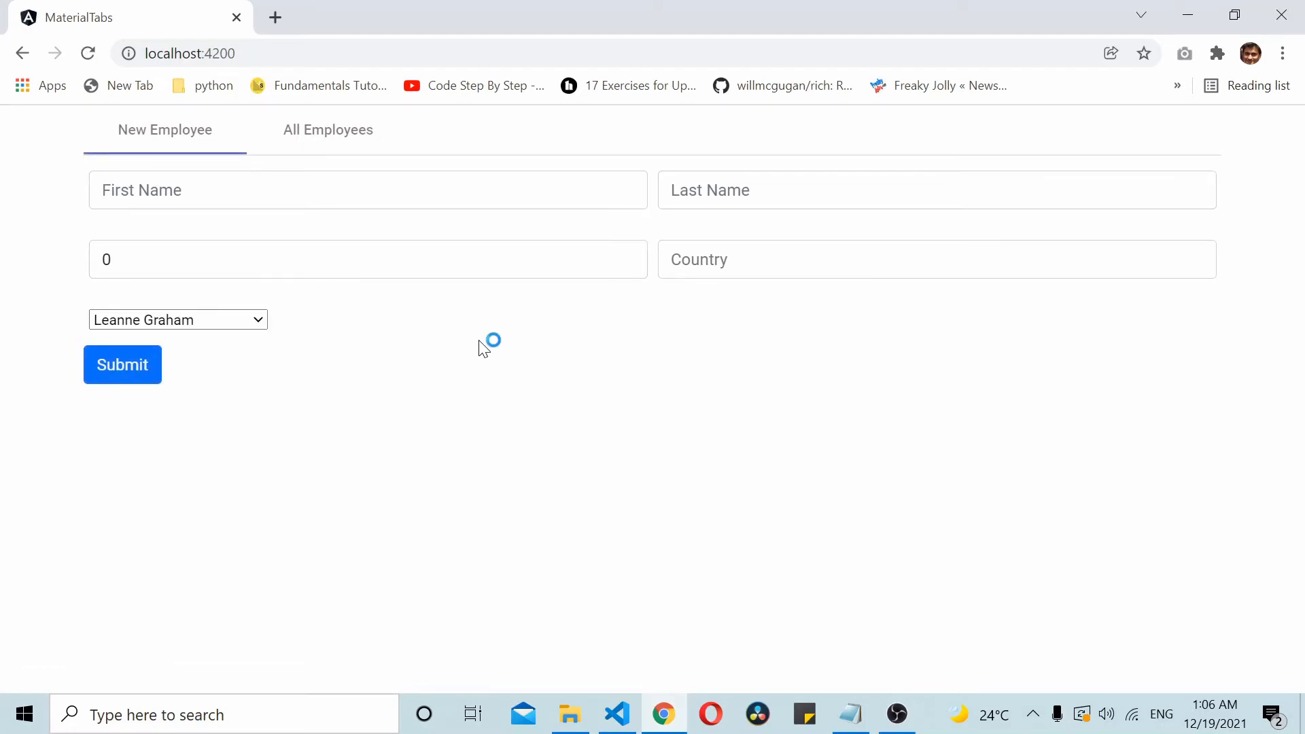
pyautogui.moveTo(231, 348)
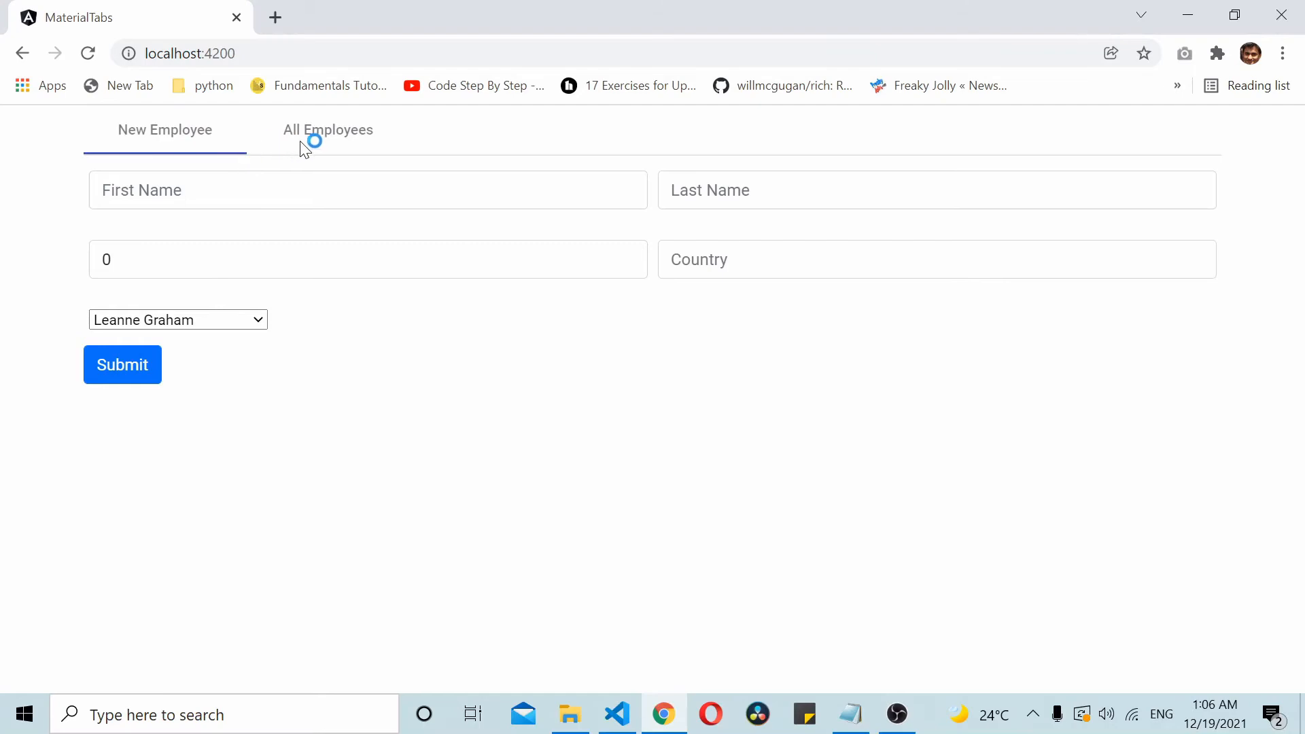
pyautogui.click(327, 130)
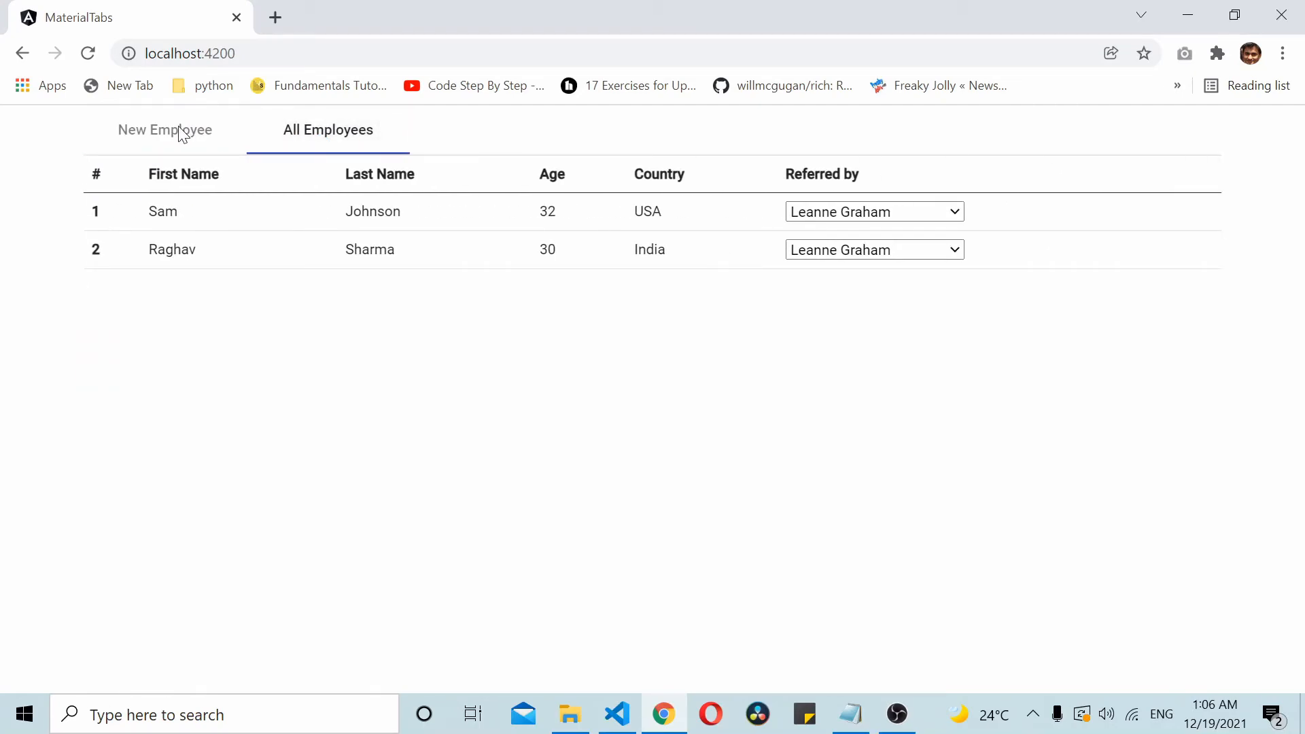
pyautogui.moveTo(102, 351)
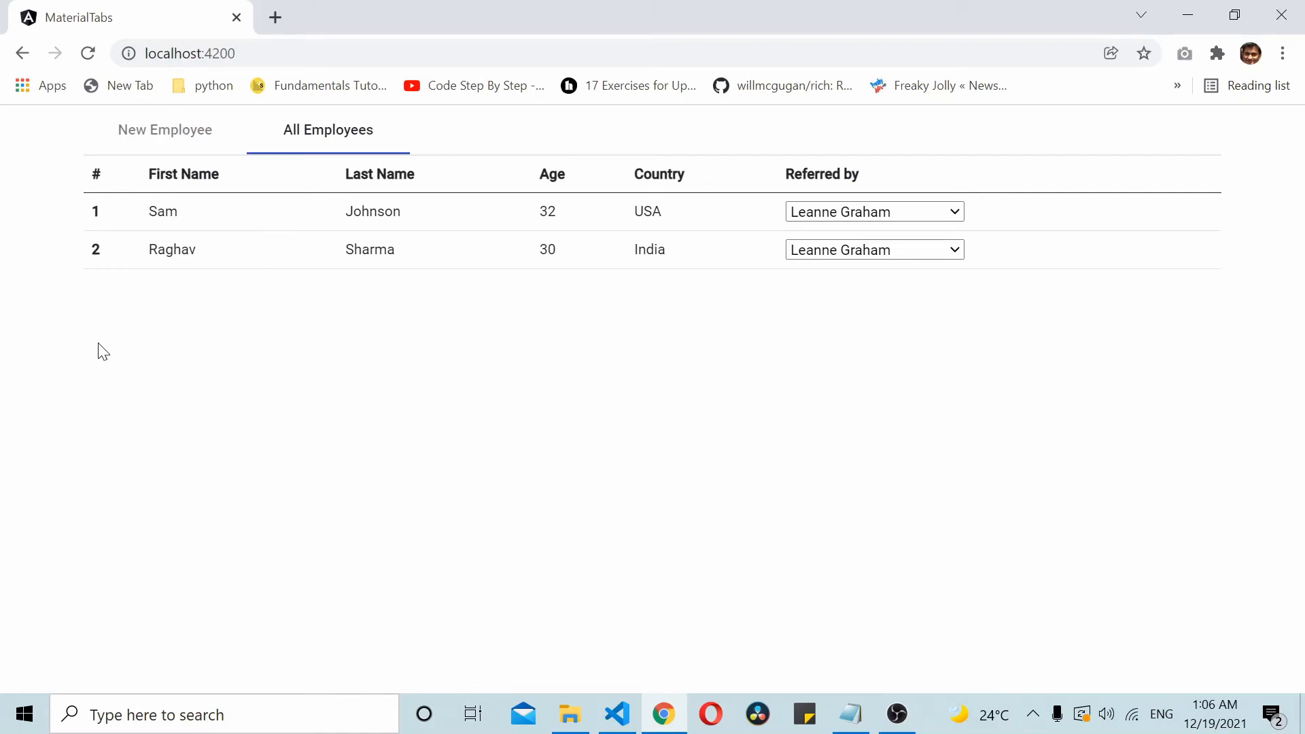
pyautogui.moveTo(556, 371)
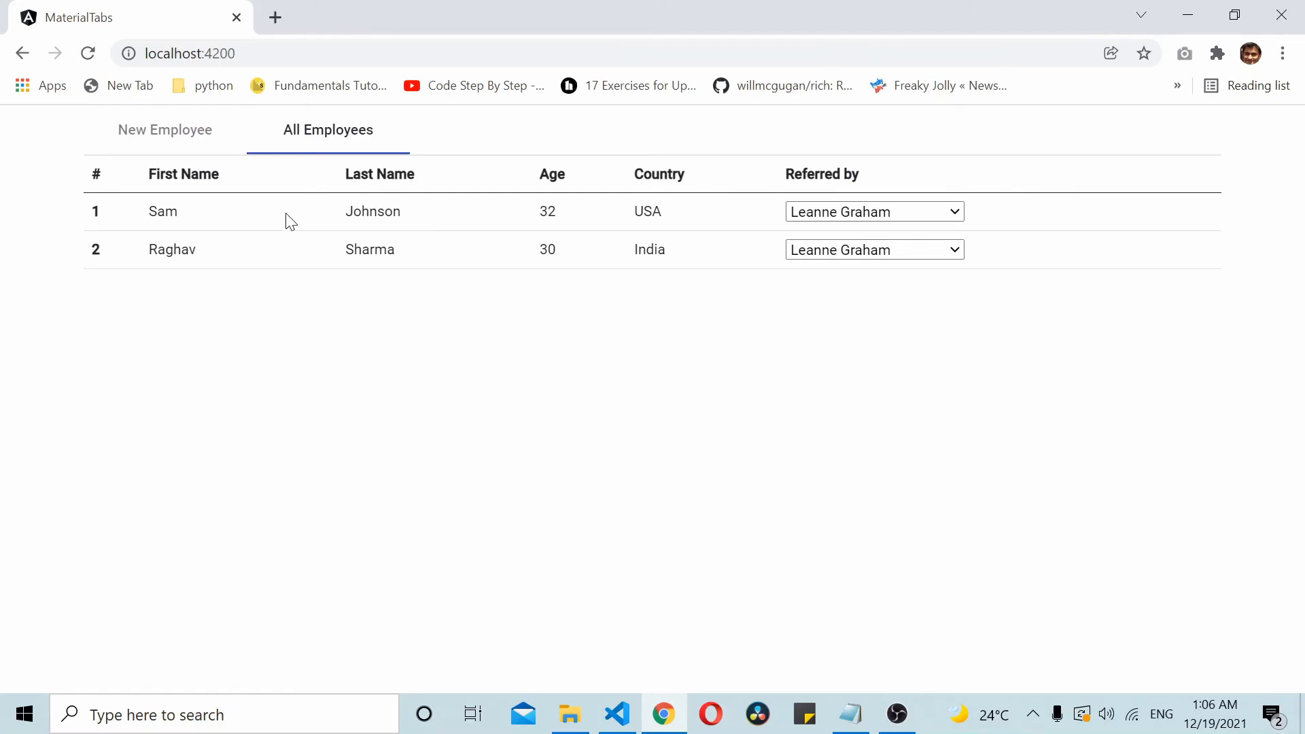
pyautogui.click(164, 130)
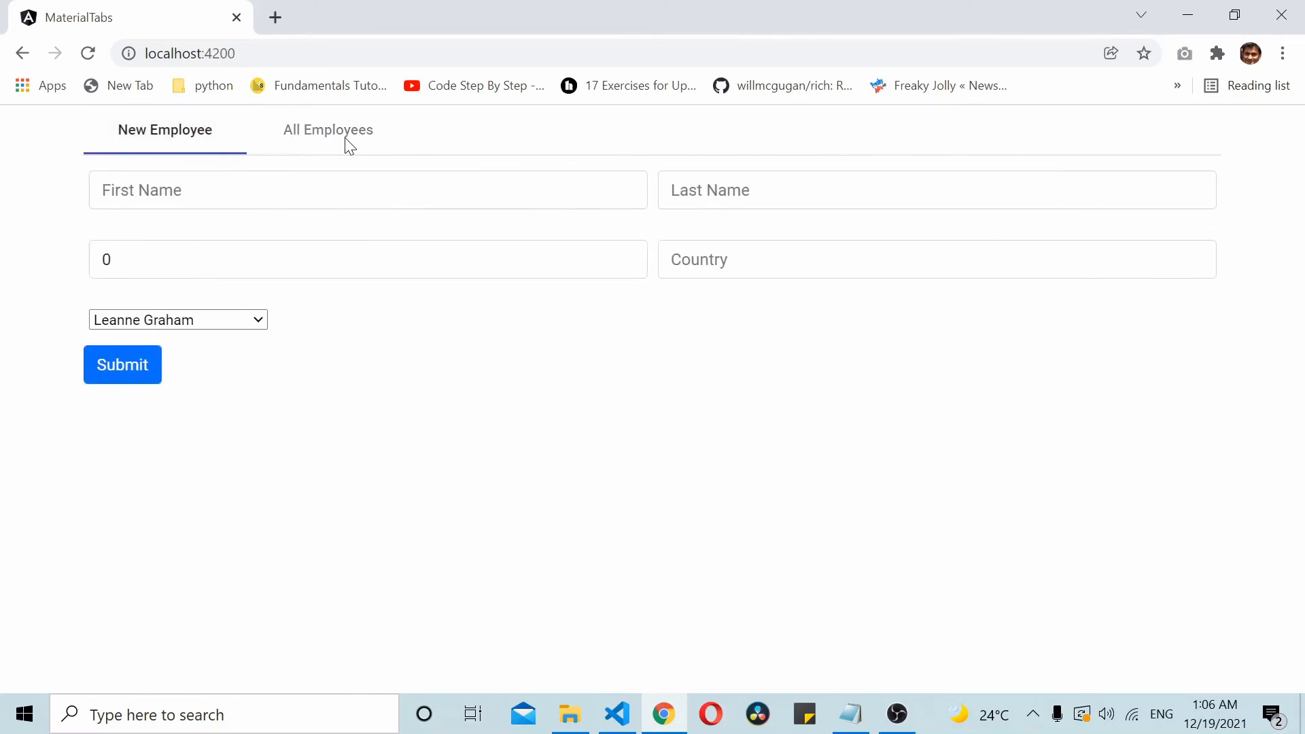
pyautogui.click(328, 130)
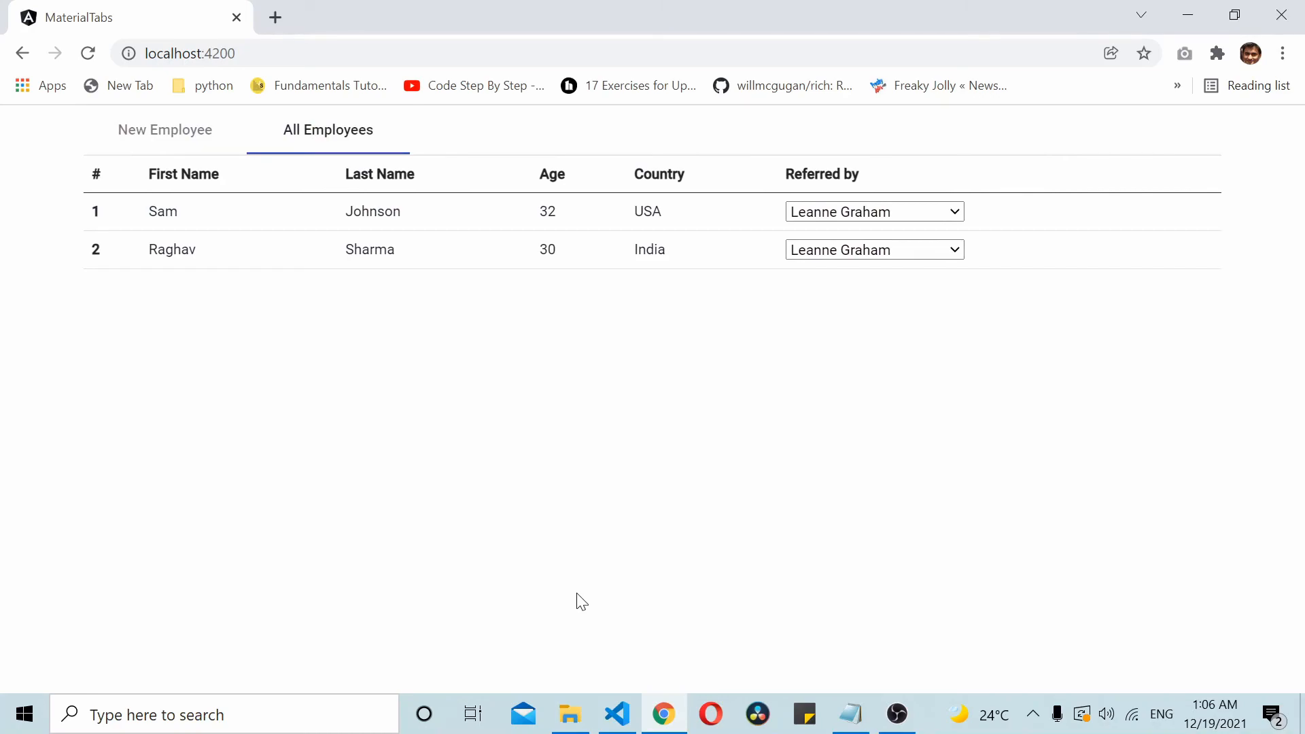
pyautogui.click(164, 131)
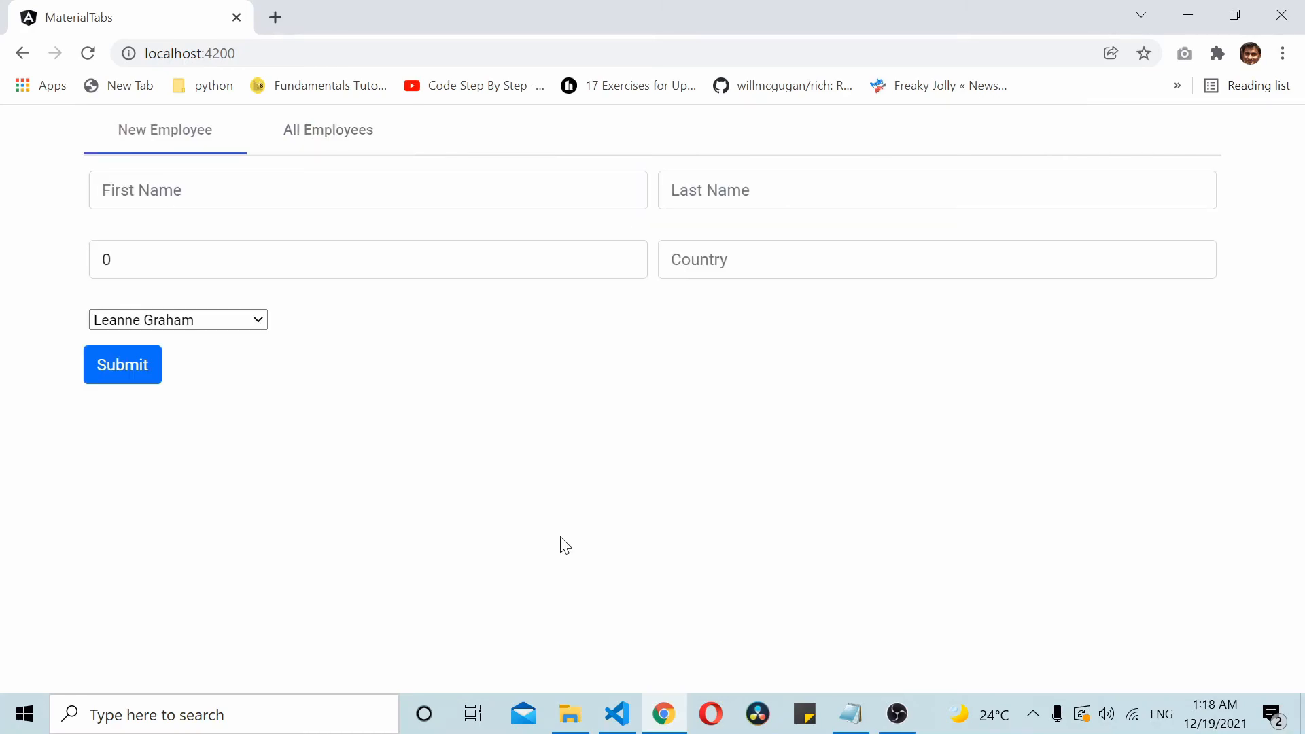